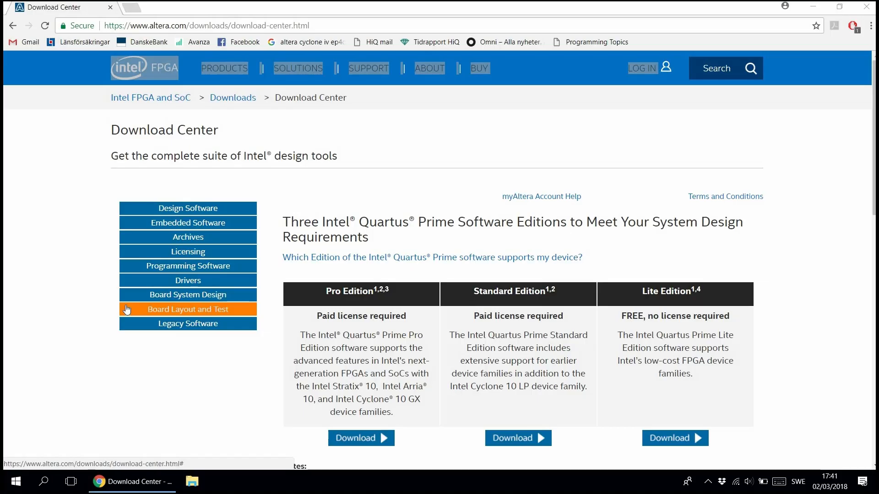
{"action": "mouse_move", "coordinate": [596, 220]}
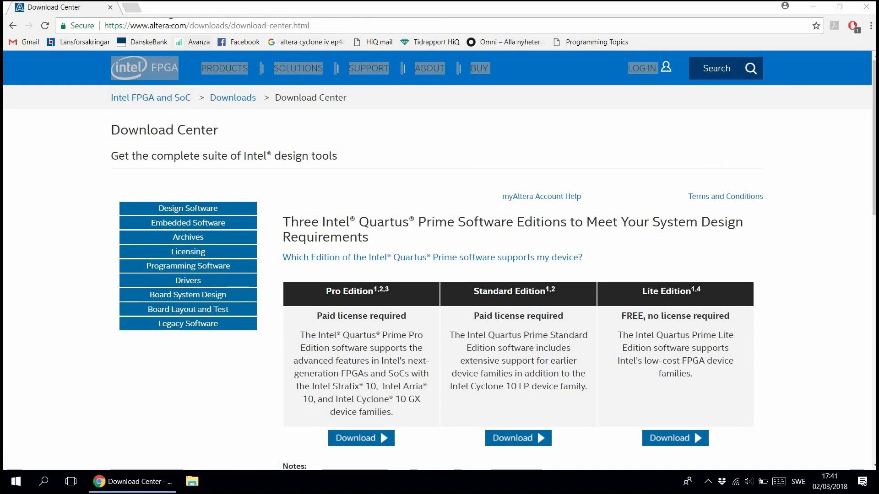
{"action": "mouse_move", "coordinate": [423, 219]}
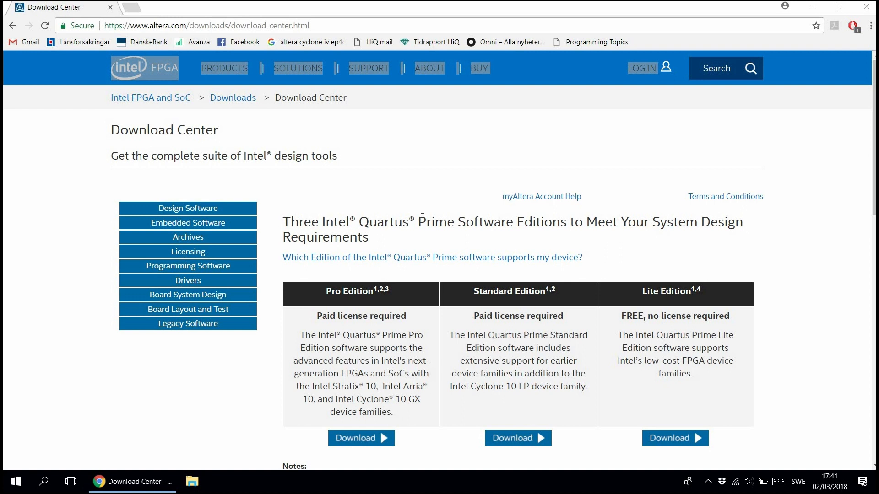
Browse the Software Selector by device and choose Cyclone IV under the Cyclone Series.
{"action": "scroll", "scroll_direction": "down", "scroll_amount": 3}
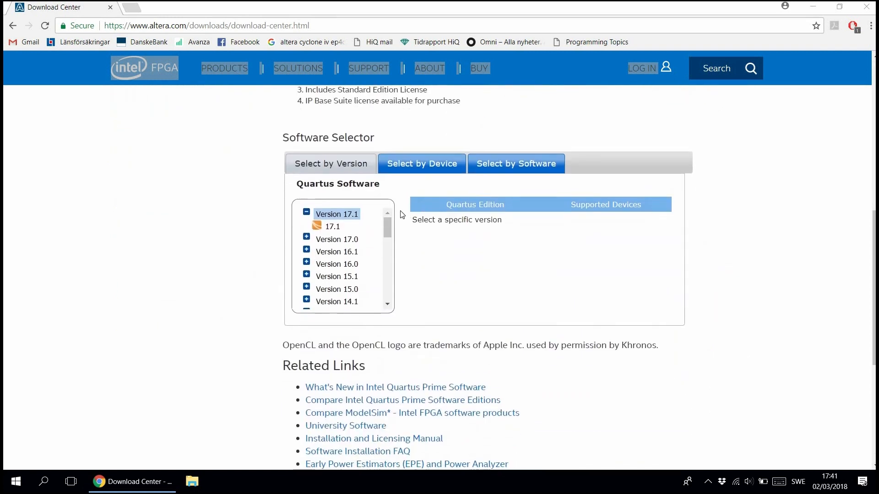
{"action": "left_click", "coordinate": [422, 163]}
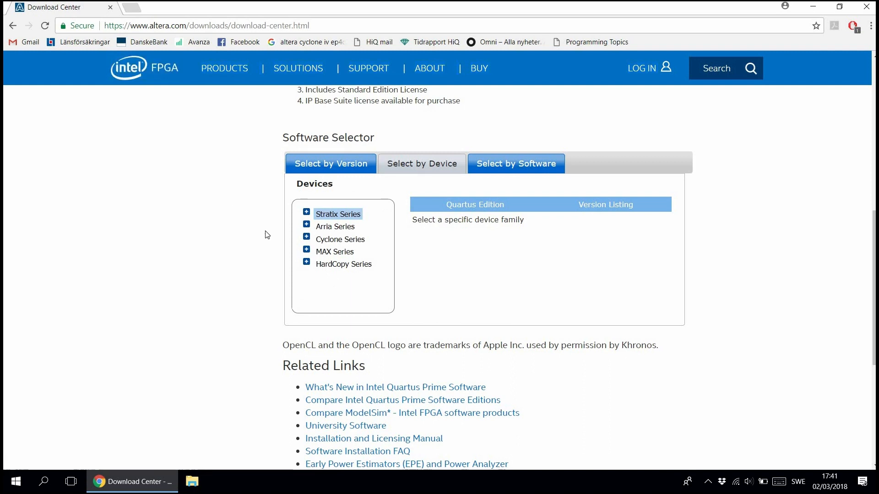
{"action": "mouse_move", "coordinate": [306, 240]}
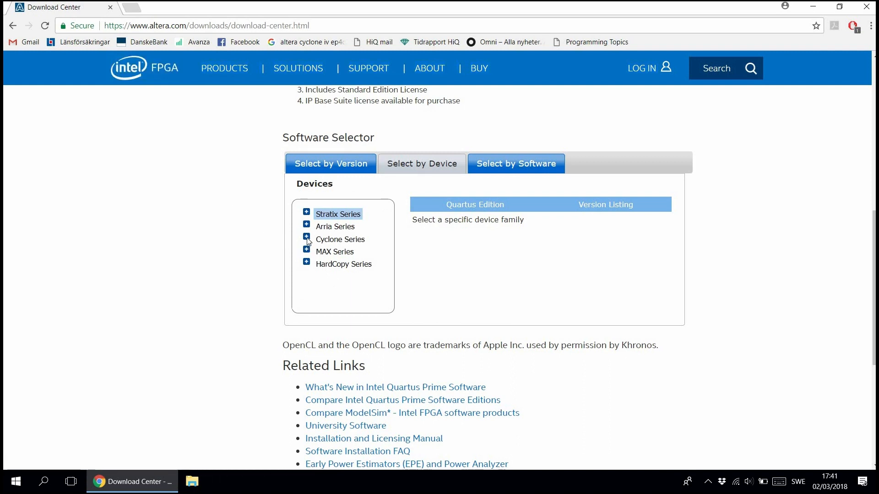
{"action": "left_click", "coordinate": [306, 238]}
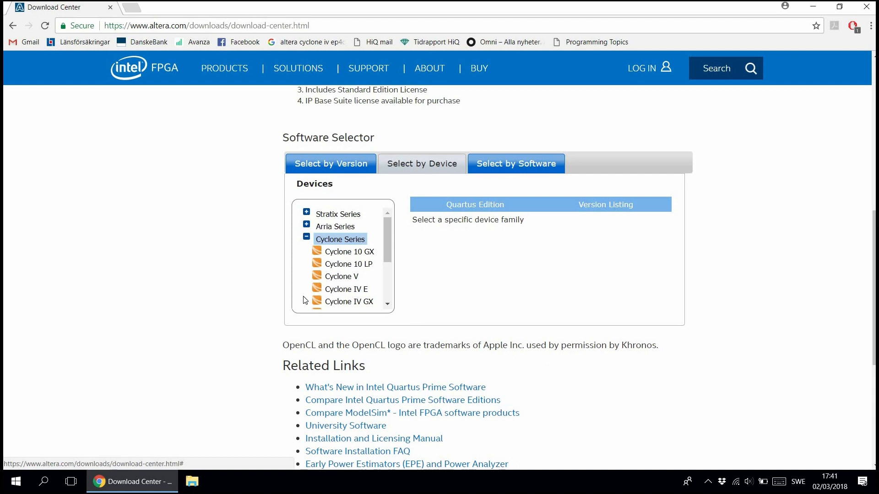
{"action": "mouse_move", "coordinate": [335, 293]}
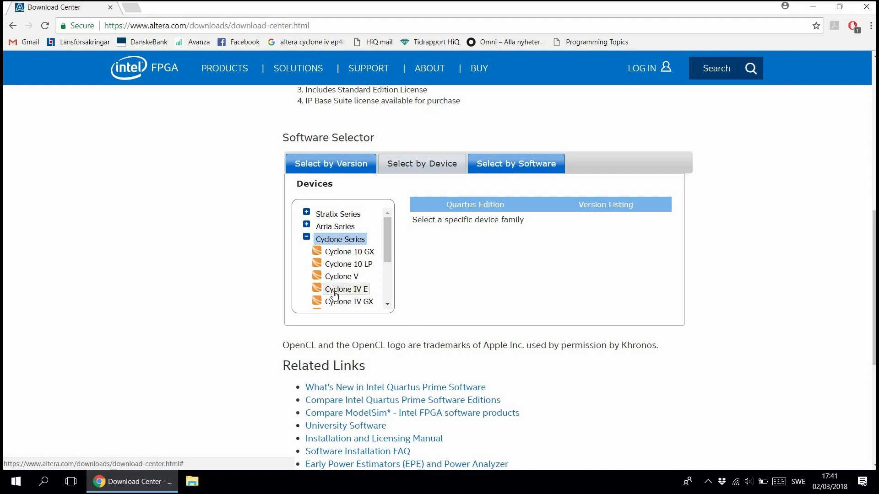
{"action": "left_click", "coordinate": [346, 289]}
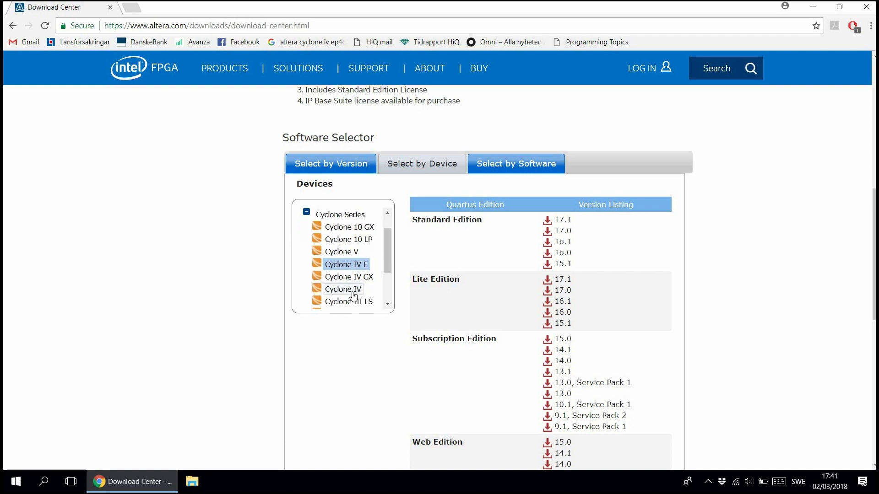
{"action": "left_click", "coordinate": [342, 289]}
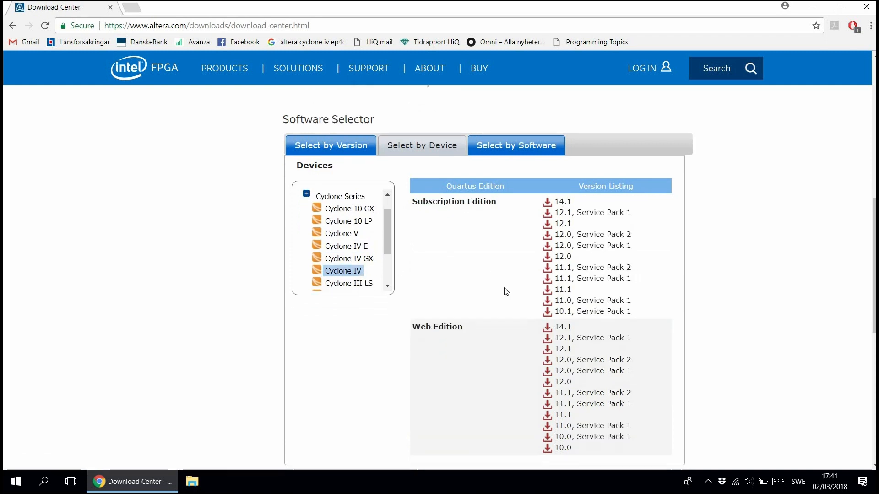
Choose Quartus Web Edition 14.1 from the listed versions for Cyclone IV.
{"action": "scroll", "scroll_direction": "down", "scroll_amount": 3}
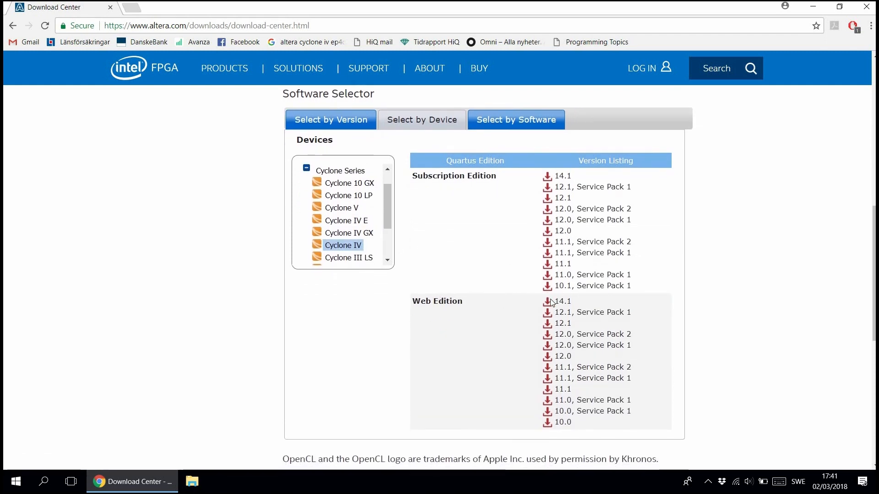
{"action": "left_click", "coordinate": [562, 301]}
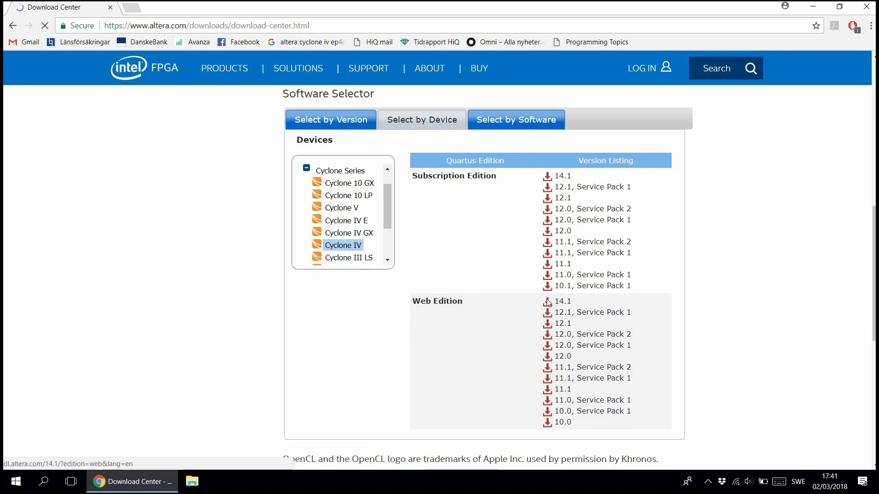
In the Web Edition 14.1 file list, deselect device support other than Cyclone IV.
{"action": "left_click", "coordinate": [562, 301]}
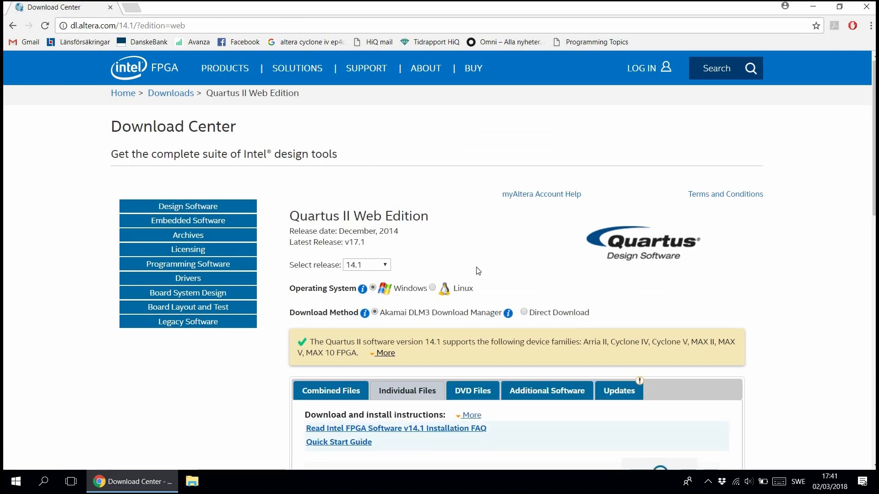
{"action": "scroll", "scroll_direction": "down", "scroll_amount": 3}
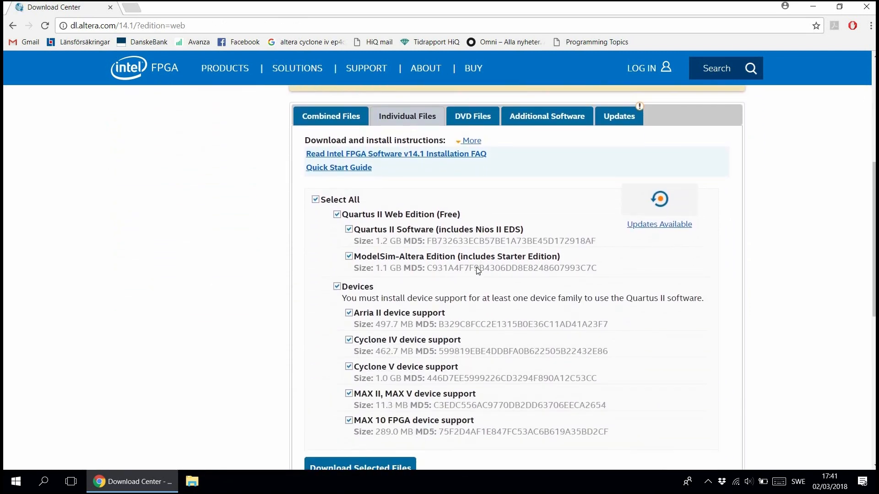
{"action": "scroll", "scroll_direction": "down", "scroll_amount": 3}
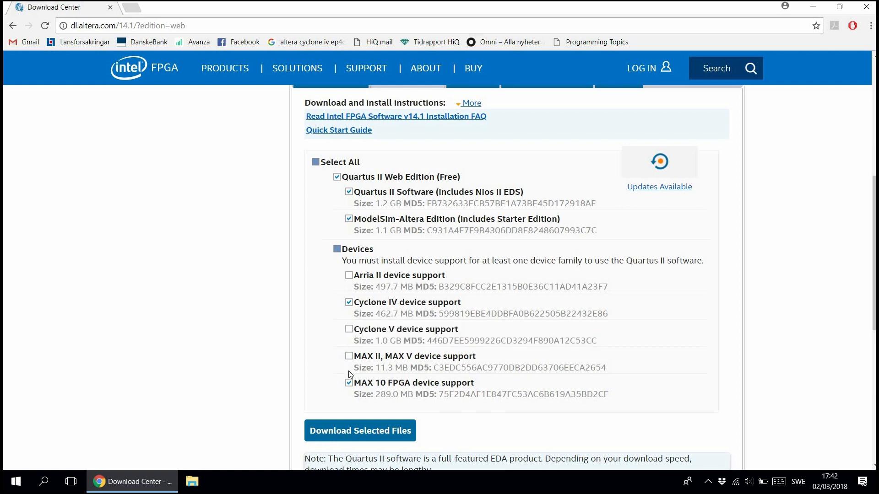
{"action": "left_click", "coordinate": [347, 382]}
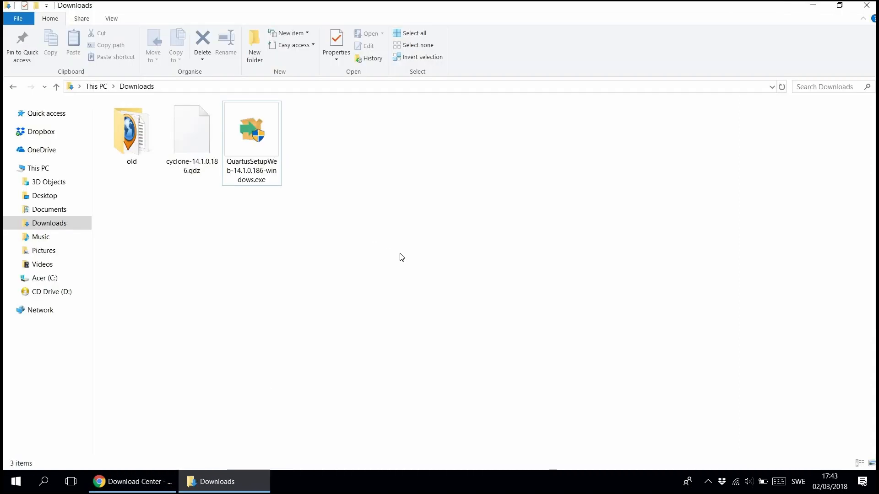
Run QuartusSetupWeb-14.1.0.186-windows.exe from the Downloads folder.
{"action": "left_click", "coordinate": [263, 133]}
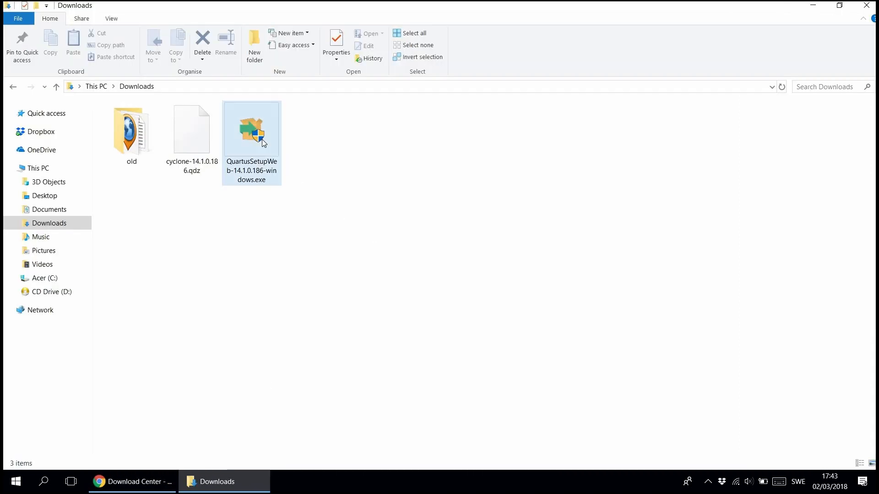
{"action": "left_click", "coordinate": [251, 130]}
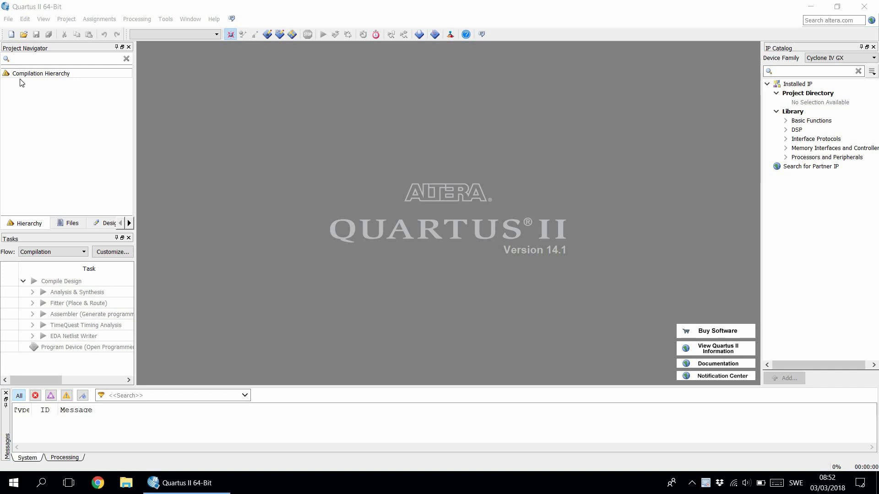
Start a new empty Quartus project named Led_blink in C:\altera\14.1 via the New Project Wizard.
{"action": "left_click", "coordinate": [7, 18]}
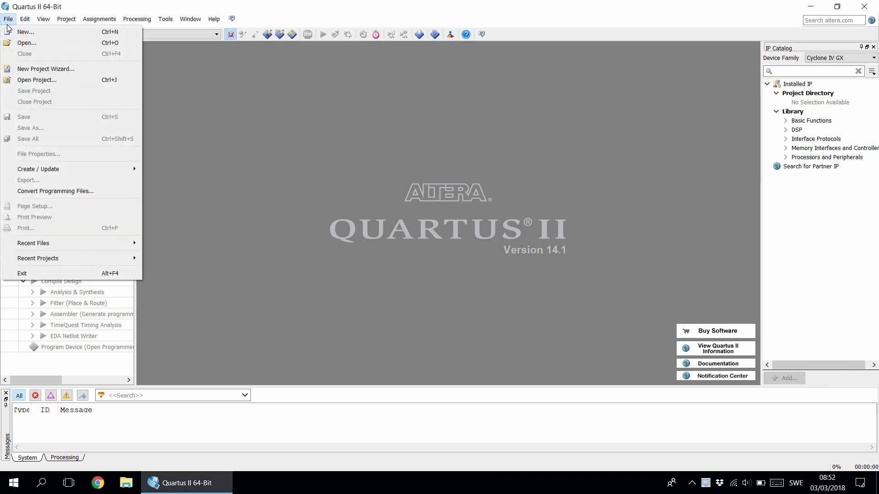
{"action": "mouse_move", "coordinate": [45, 68]}
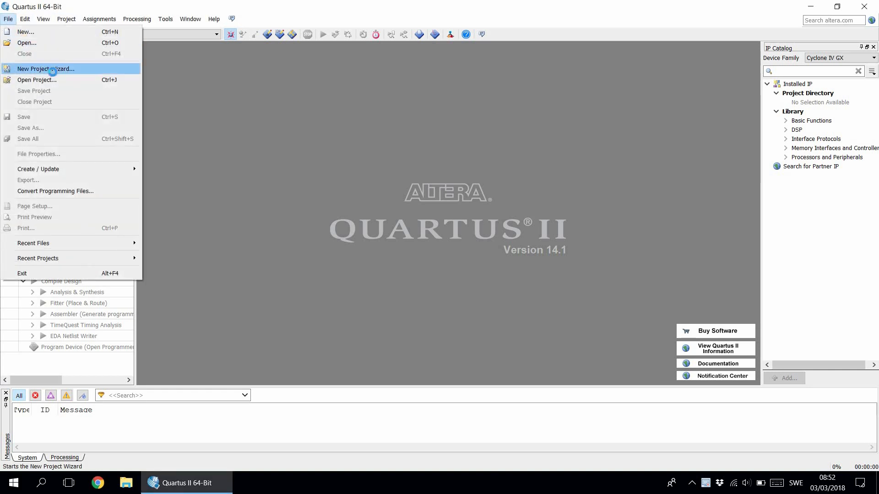
{"action": "left_click", "coordinate": [46, 69]}
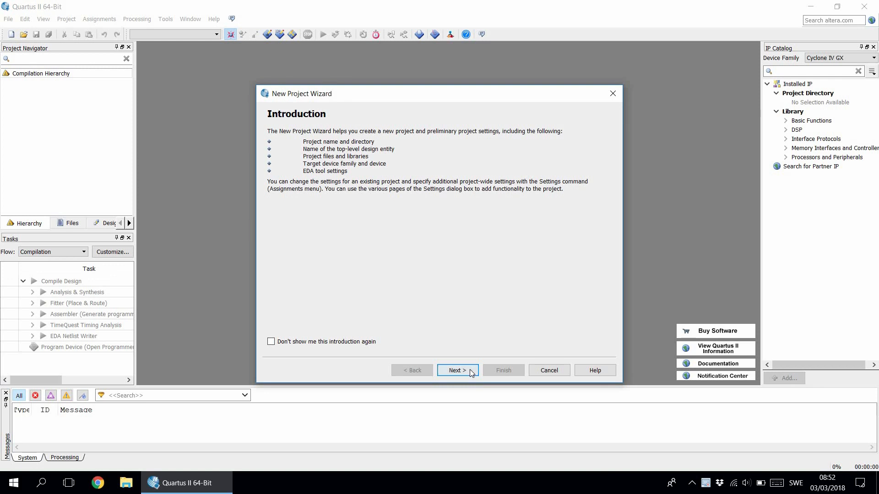
{"action": "left_click", "coordinate": [457, 370]}
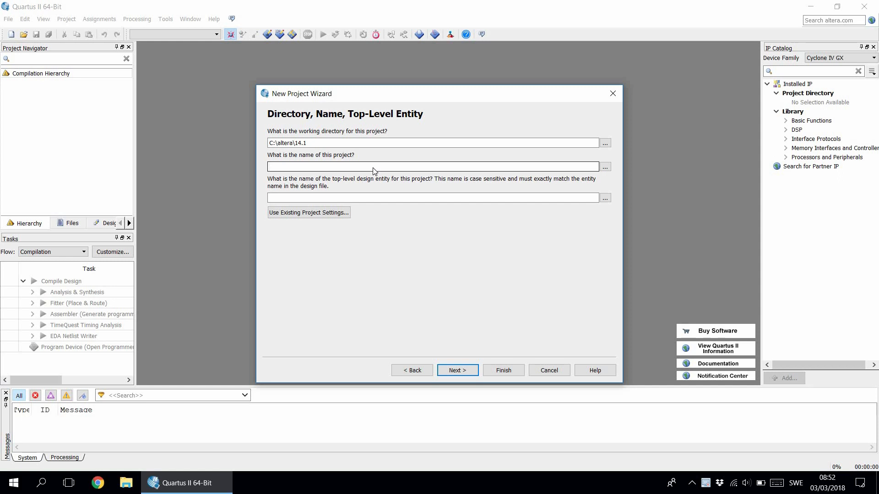
{"action": "type", "text": "Led_blink"}
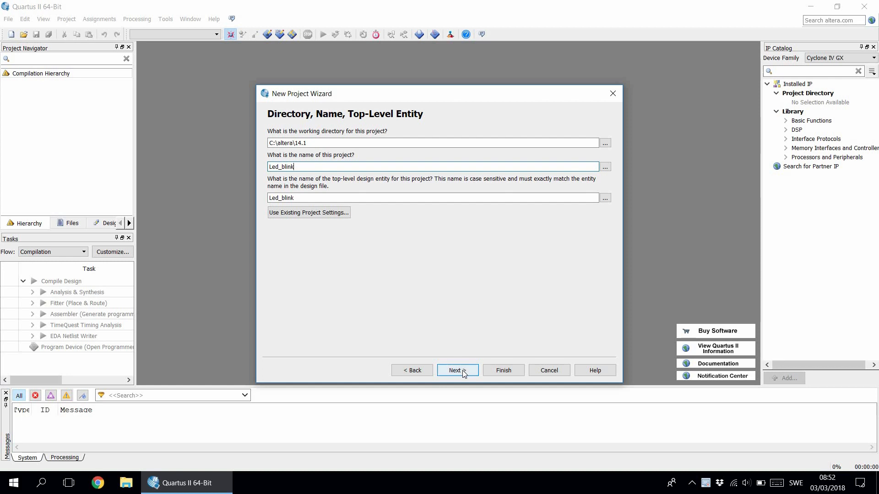
{"action": "left_click", "coordinate": [457, 370]}
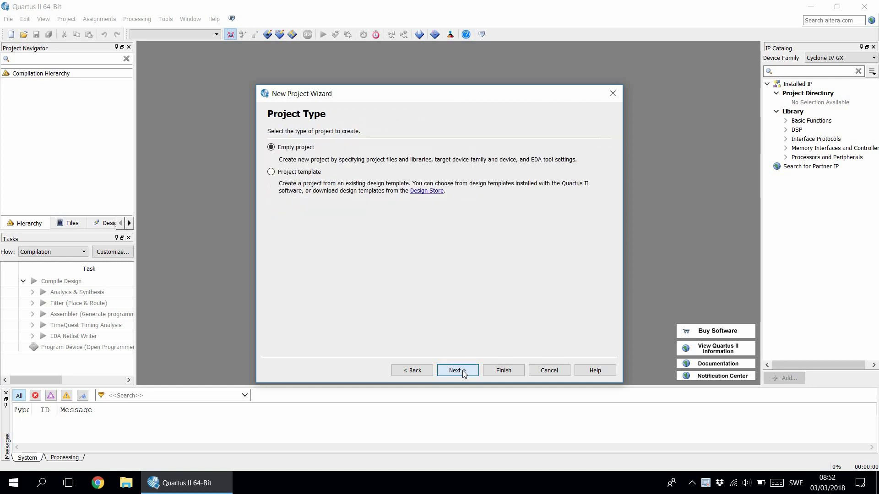
{"action": "left_click", "coordinate": [458, 370]}
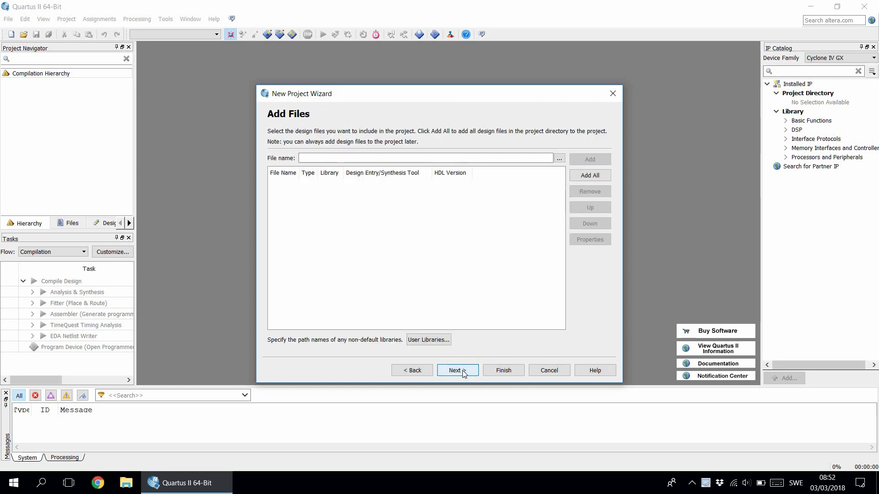
Target the Cyclone IV E device EP4CE6E22C8 and finish creating the Led_blink project.
{"action": "left_click", "coordinate": [458, 370]}
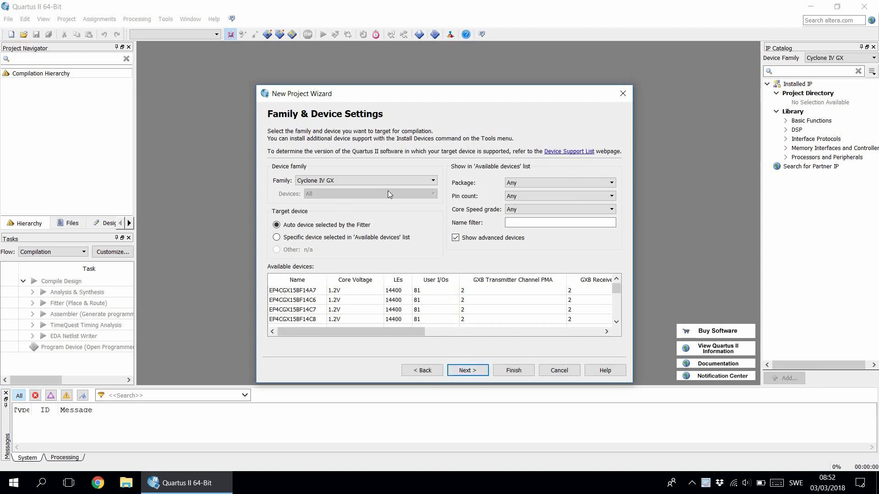
{"action": "mouse_move", "coordinate": [295, 171]}
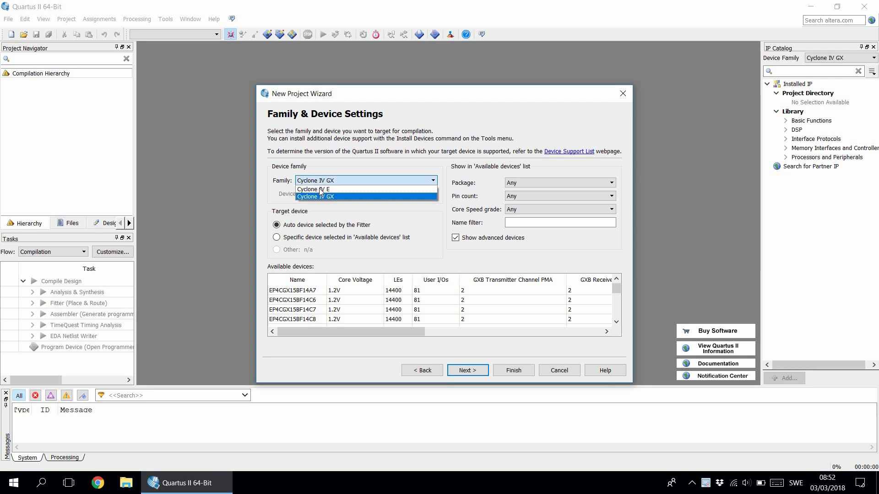
{"action": "left_click", "coordinate": [315, 188]}
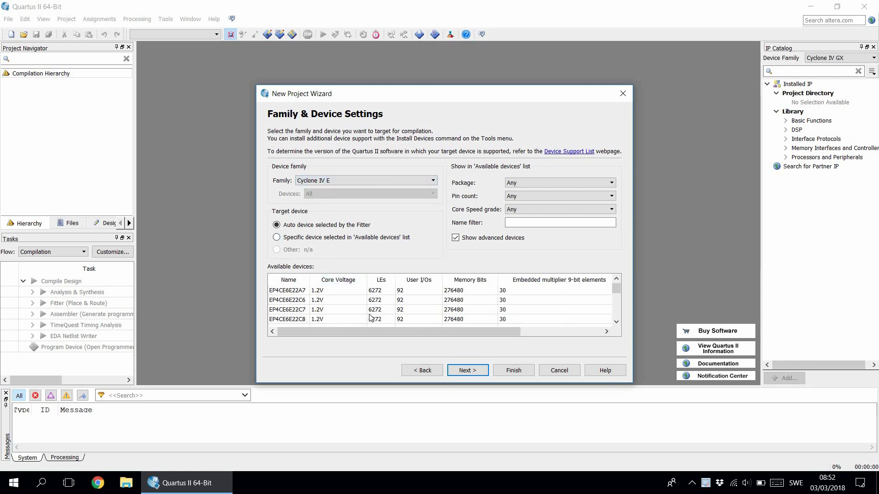
{"action": "mouse_move", "coordinate": [296, 324]}
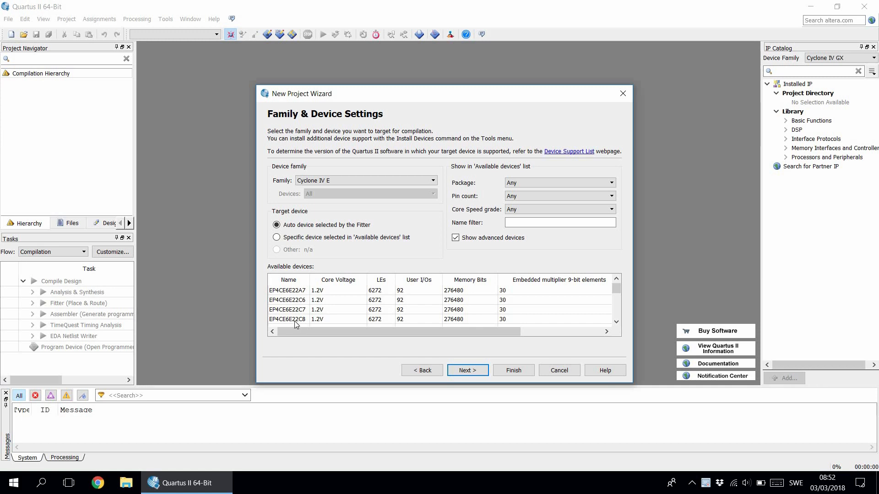
{"action": "left_click", "coordinate": [296, 319]}
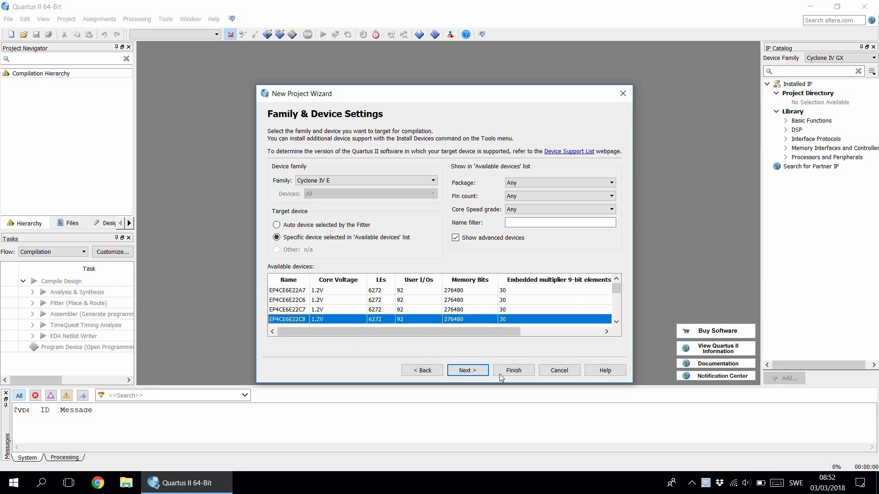
{"action": "left_click", "coordinate": [467, 369]}
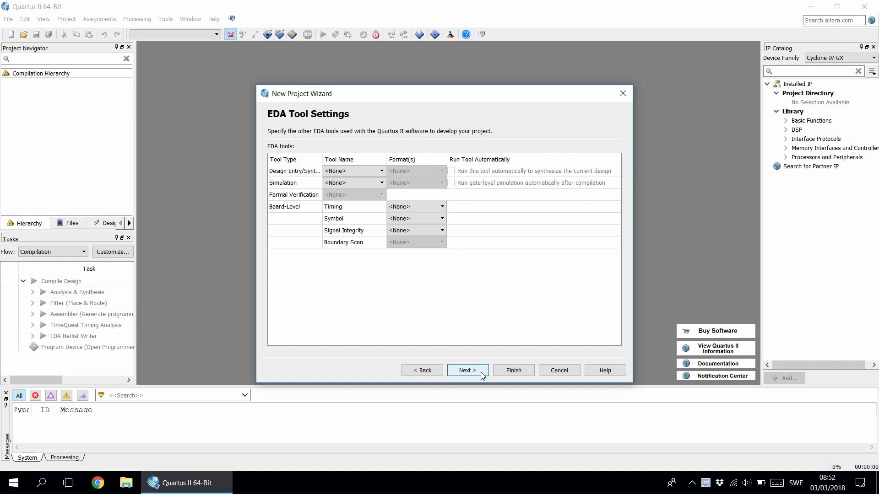
{"action": "left_click", "coordinate": [514, 370]}
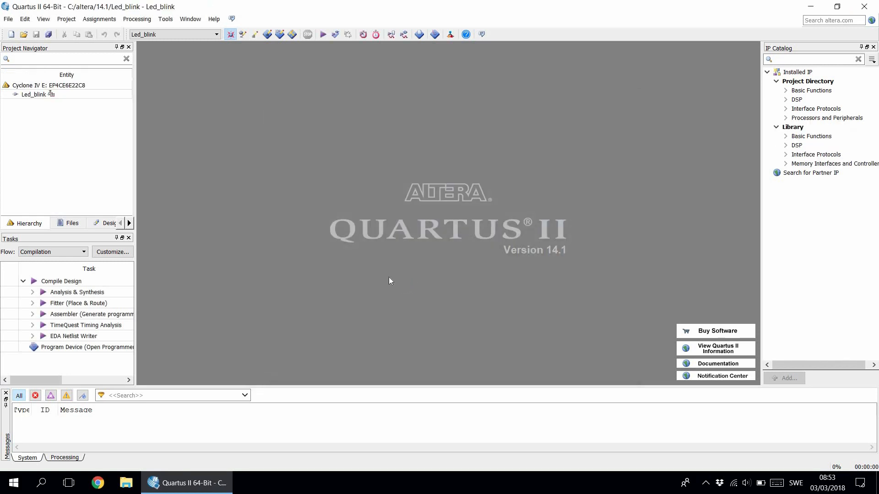
{"action": "mouse_move", "coordinate": [12, 33]}
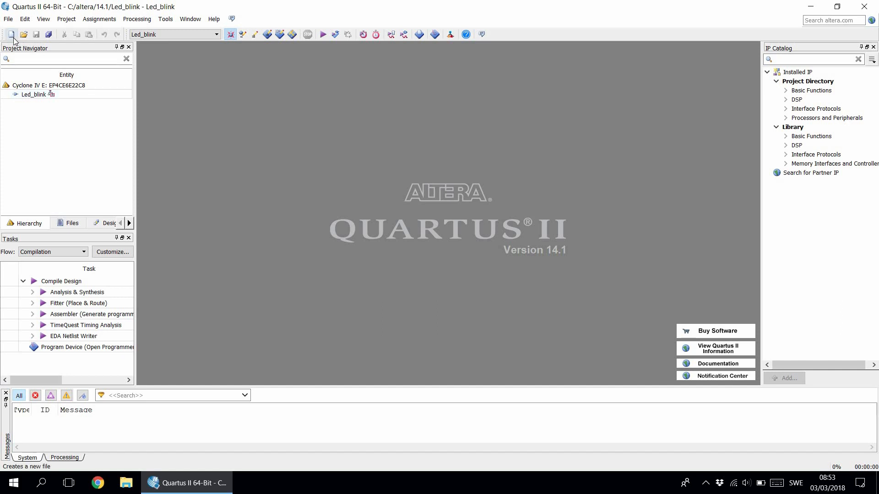
Create a new blank VHDL file, Vhdl1.vhd, in the project.
{"action": "left_click", "coordinate": [7, 33]}
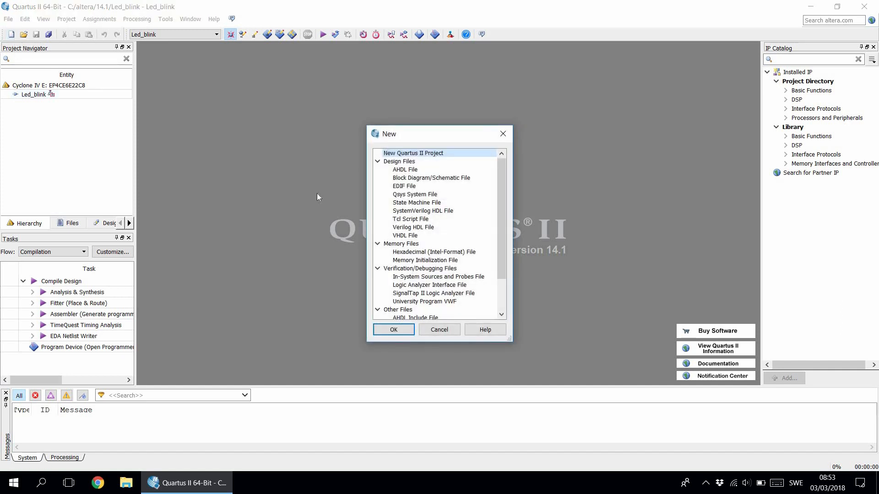
{"action": "left_click", "coordinate": [405, 235]}
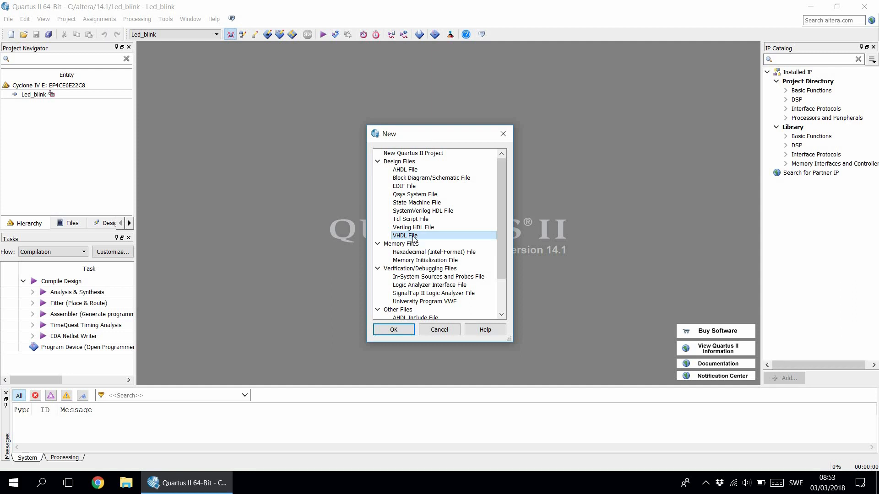
{"action": "left_click", "coordinate": [393, 329]}
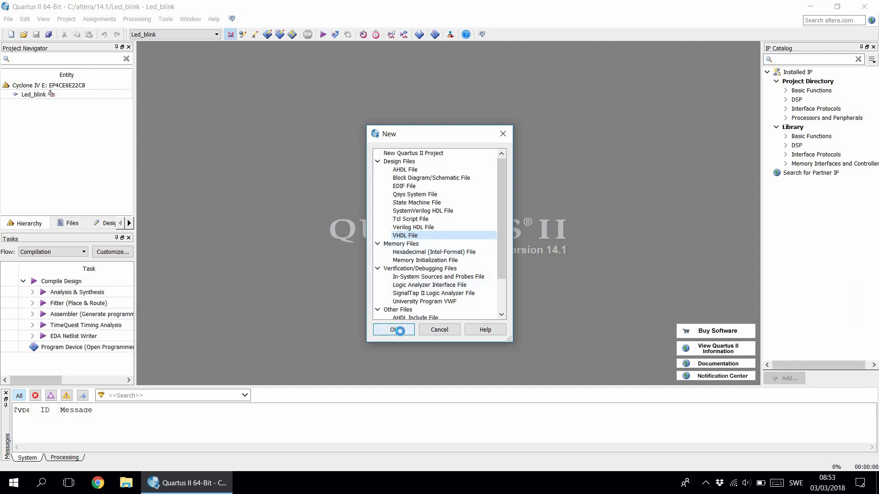
{"action": "left_click", "coordinate": [394, 330]}
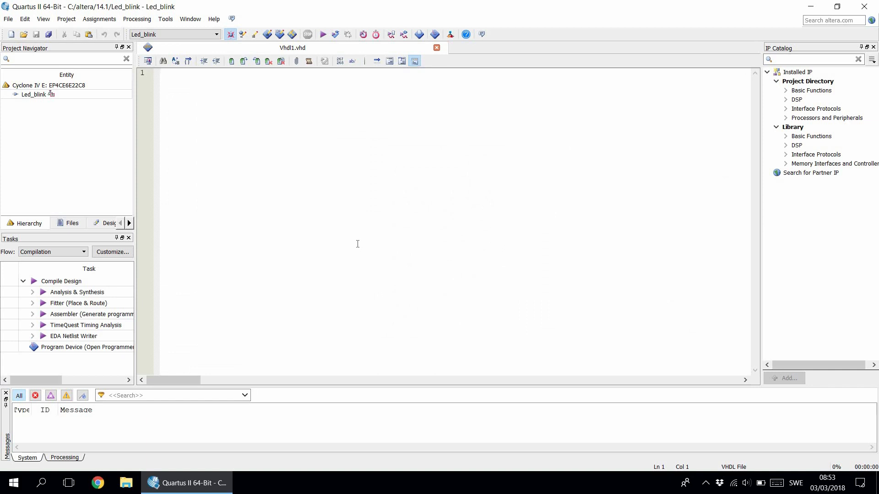
{"action": "mouse_move", "coordinate": [399, 199]}
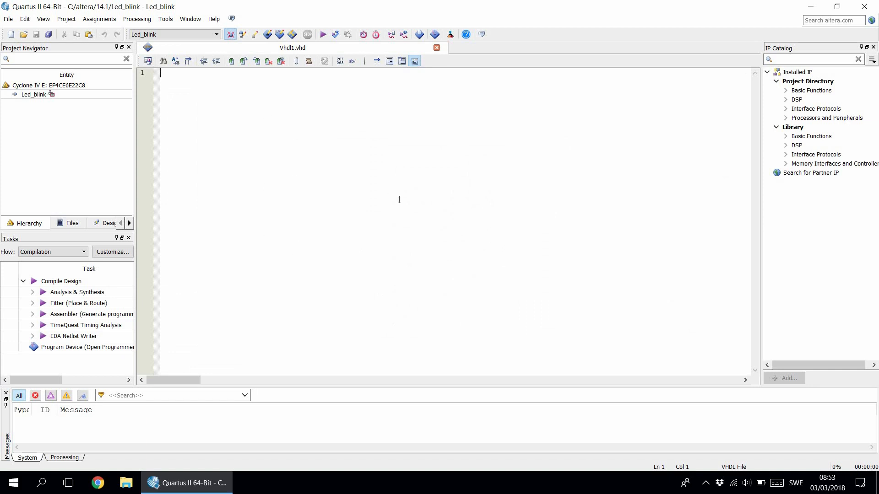
Write the Led_blink VHDL code: IEEE library, entity with clk and led ports, counter process.
{"action": "type", "text": "library IEEE;"}
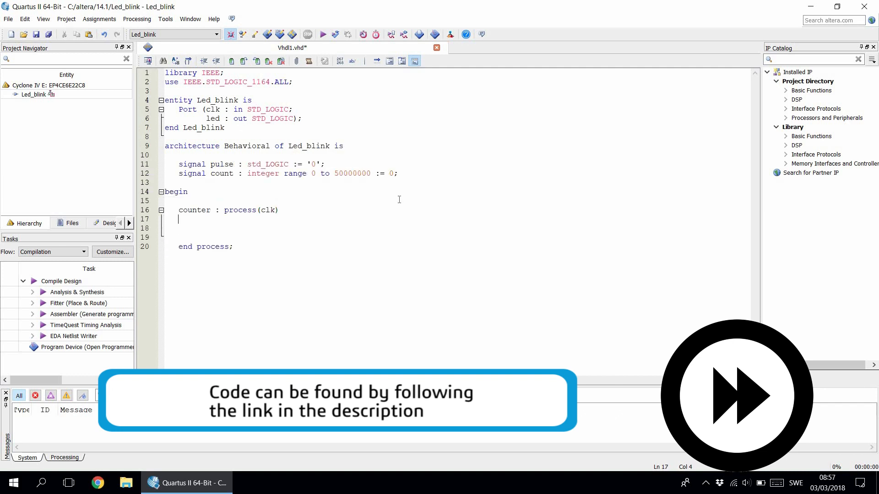
{"action": "type", "text": "begin"}
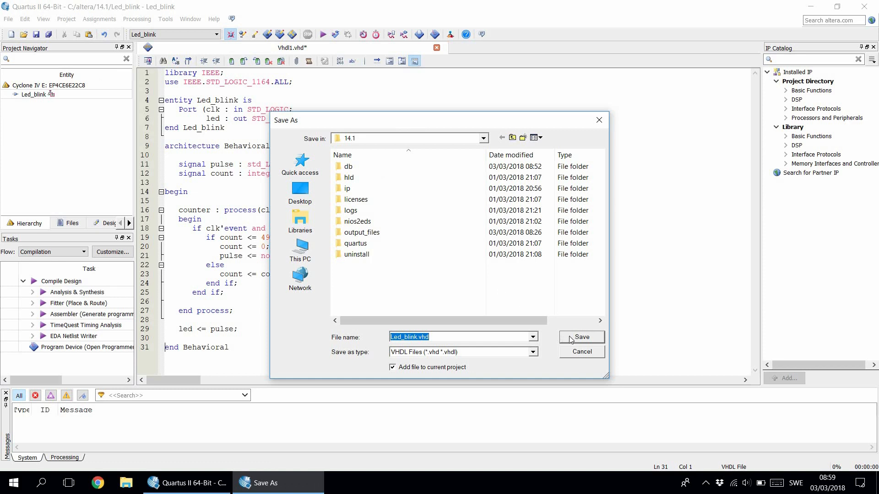
Save the code as Led_blink.vhd, added to the current project.
{"action": "left_click", "coordinate": [581, 337]}
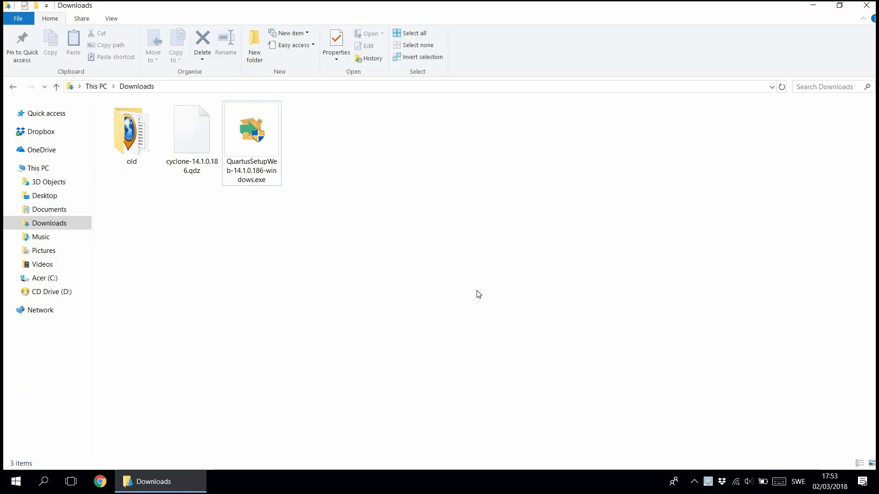
{"action": "mouse_move", "coordinate": [24, 484]}
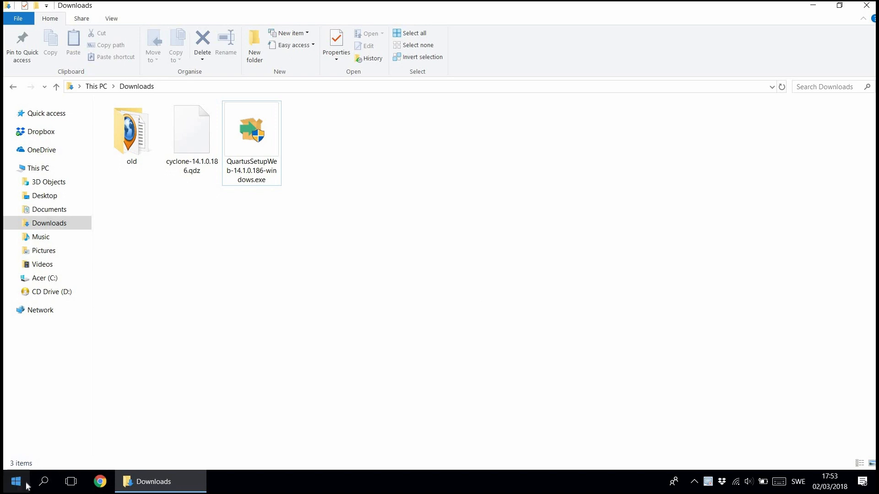
In Device Manager, locate the Altera USB-Blaster under Universal Serial Bus controllers.
{"action": "right_click", "coordinate": [18, 482]}
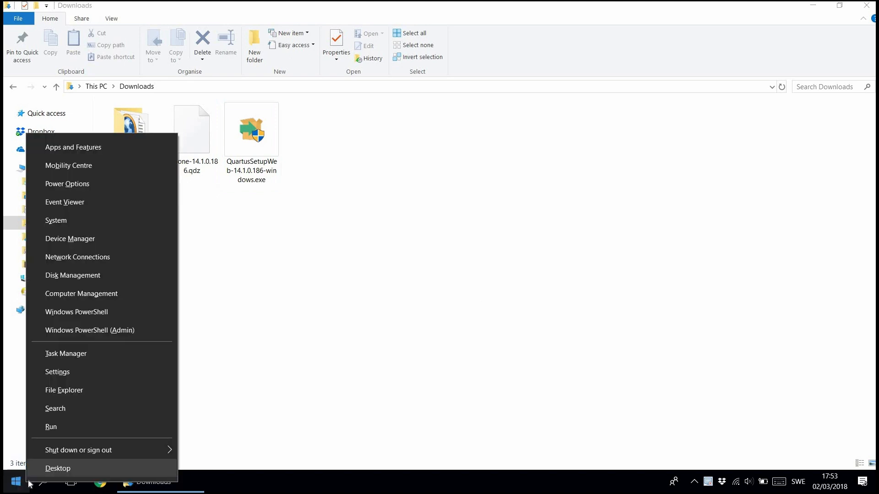
{"action": "mouse_move", "coordinate": [113, 247]}
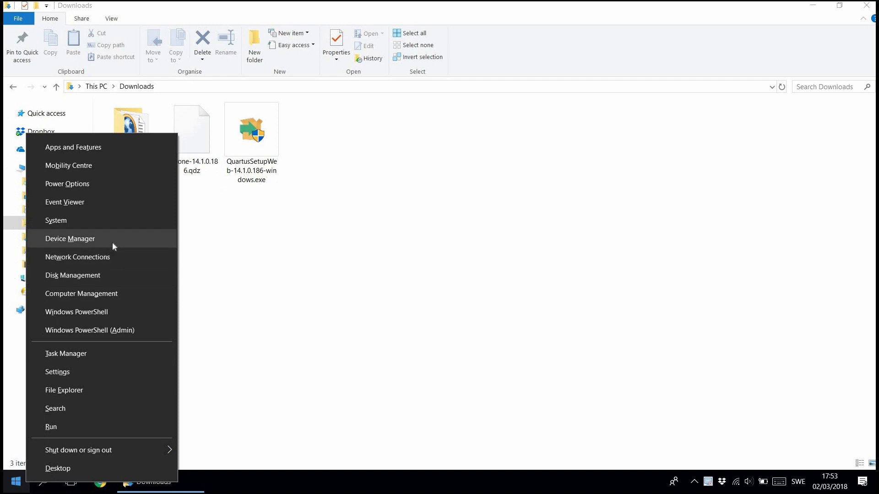
{"action": "left_click", "coordinate": [70, 238]}
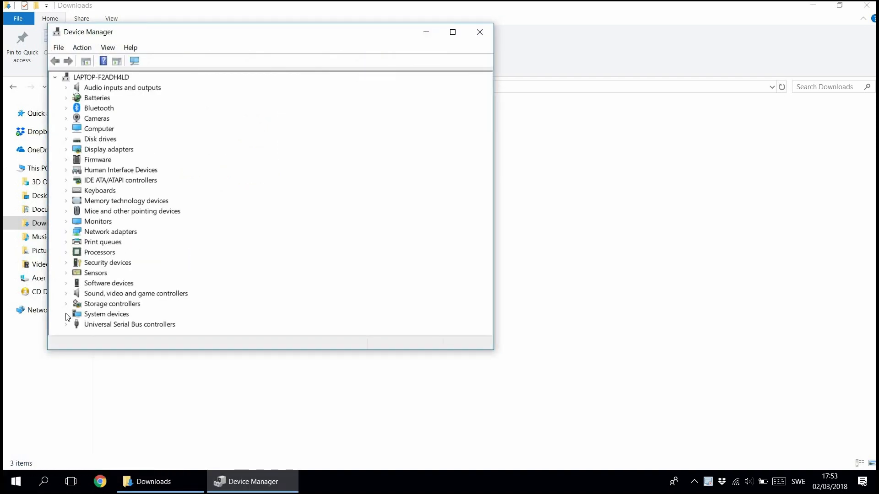
{"action": "left_click", "coordinate": [66, 324]}
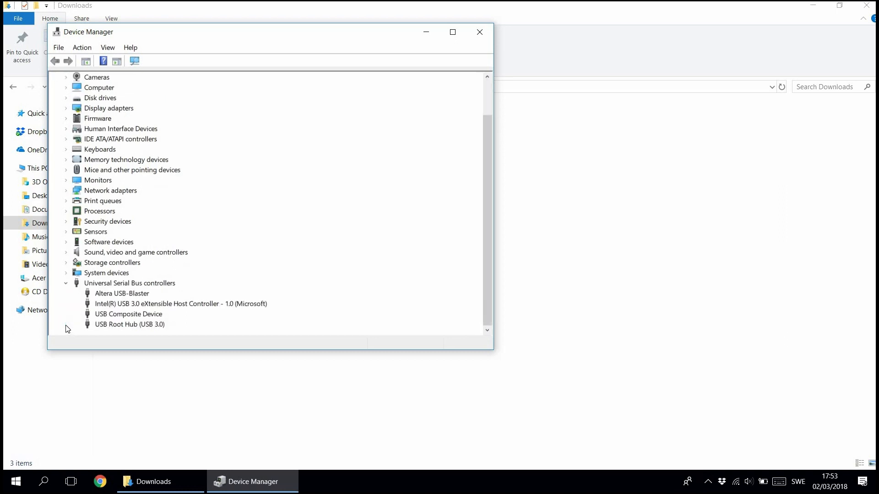
{"action": "left_click", "coordinate": [122, 293]}
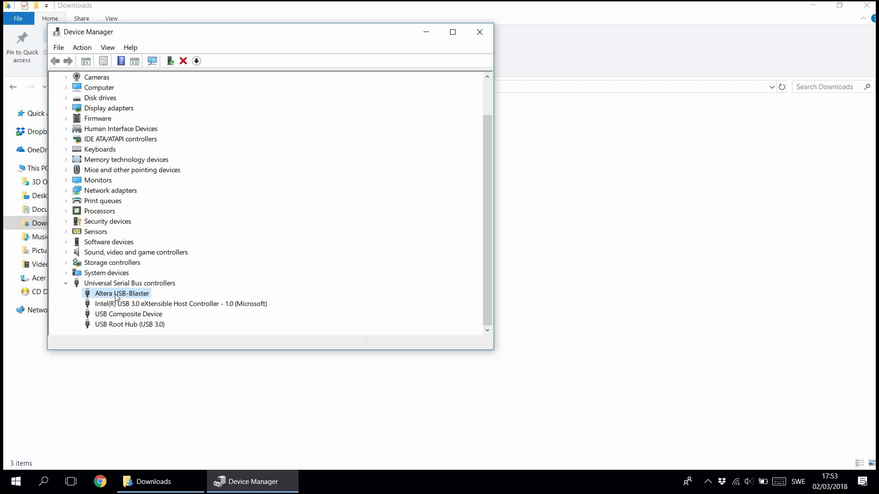
Start a manual driver update for the USB-Blaster, pointing it at C:\altera\14.1\quartus\drivers\usb-blaster.
{"action": "right_click", "coordinate": [116, 293]}
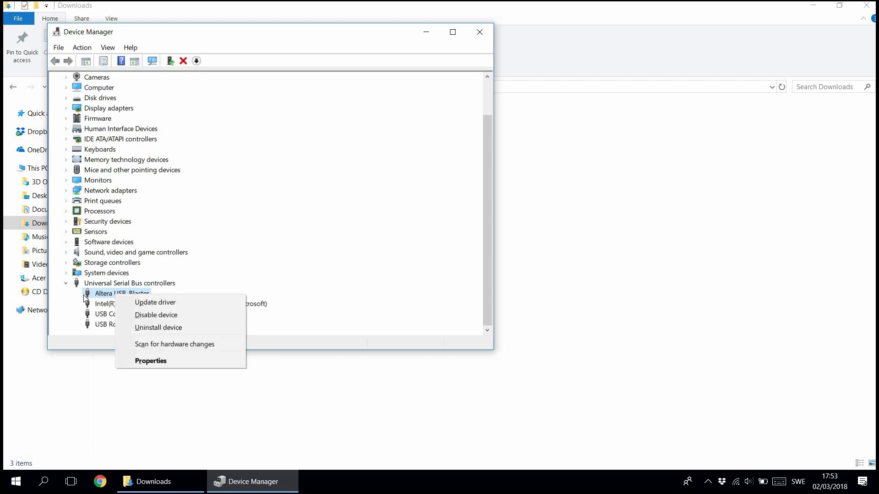
{"action": "mouse_move", "coordinate": [119, 299]}
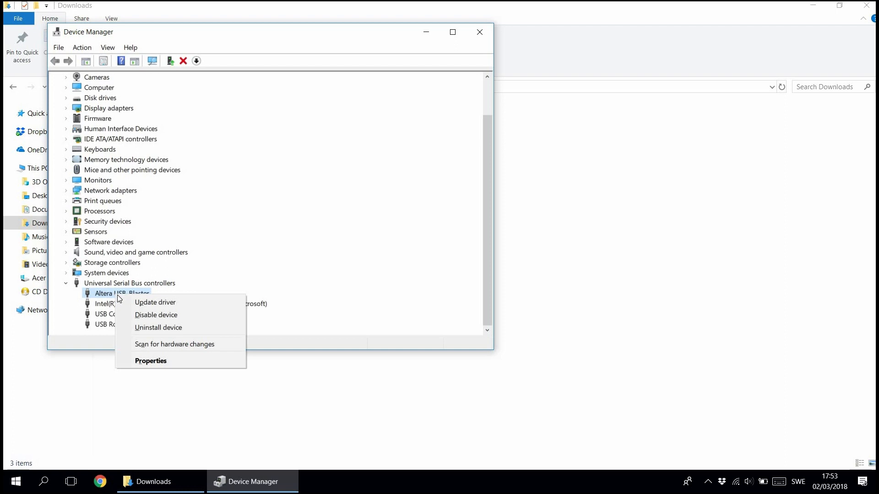
{"action": "left_click", "coordinate": [154, 302]}
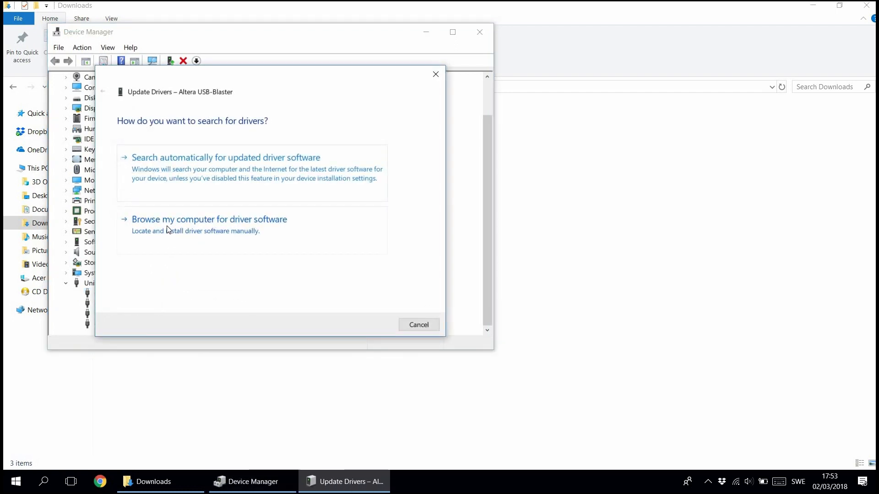
{"action": "left_click", "coordinate": [209, 219]}
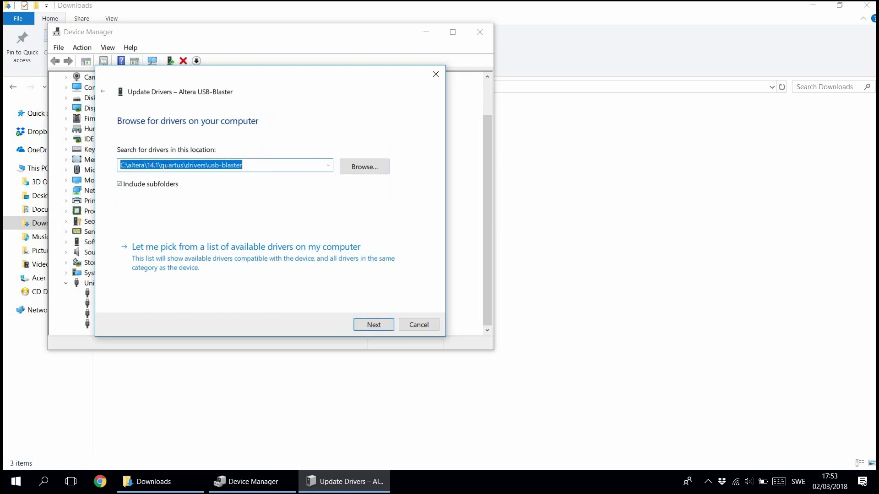
{"action": "double_click", "coordinate": [170, 164]}
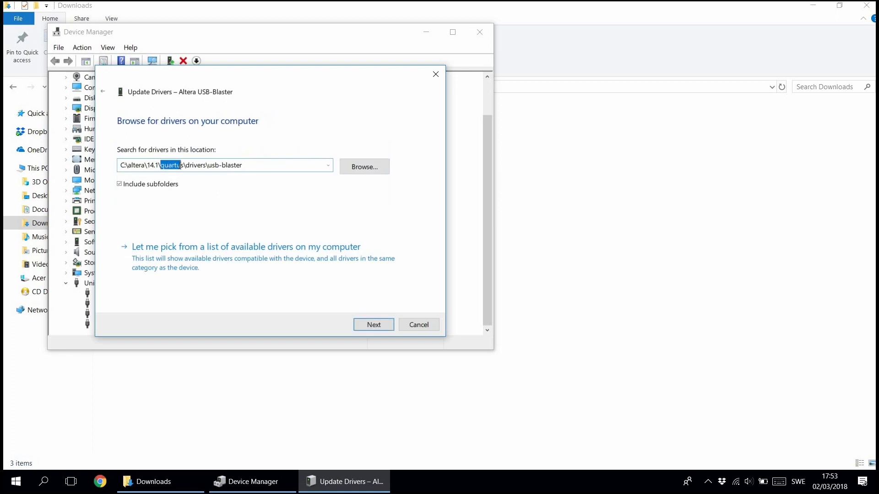
{"action": "mouse_move", "coordinate": [186, 165]}
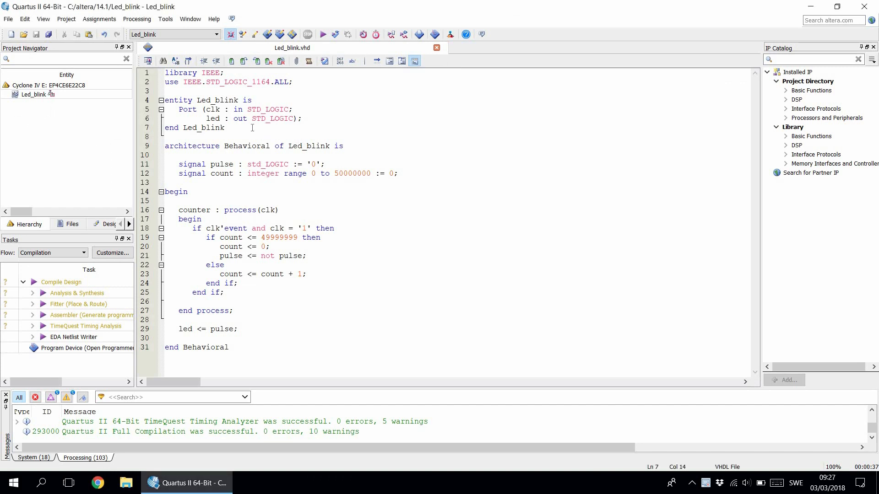
Add the missing semicolons so both end statements close, ending with "end Behavioral;".
{"action": "type", "text": ";"}
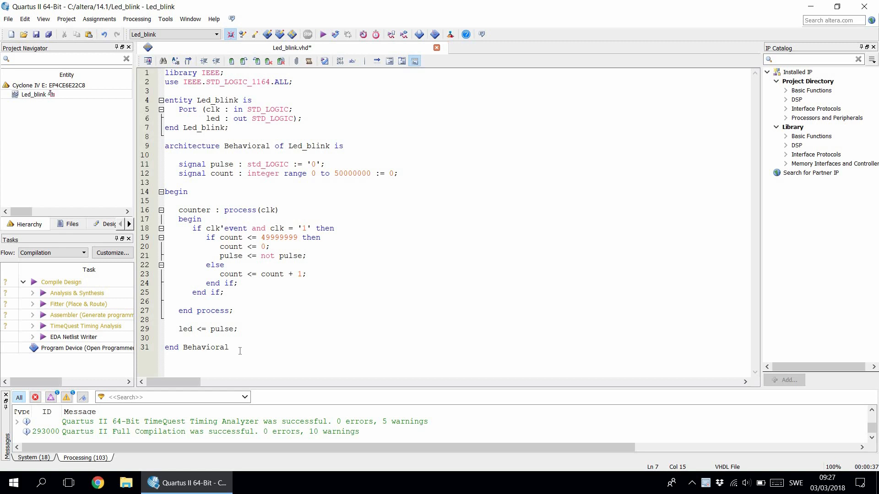
{"action": "left_click", "coordinate": [230, 347]}
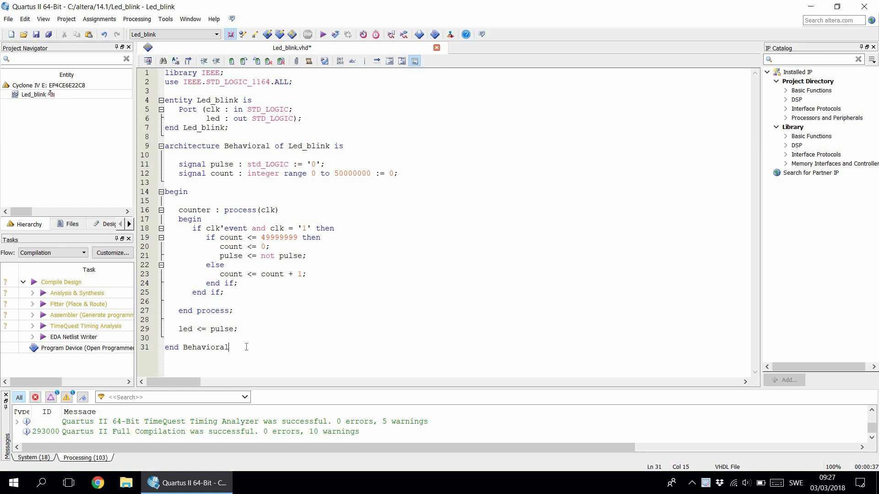
{"action": "type", "text": ";"}
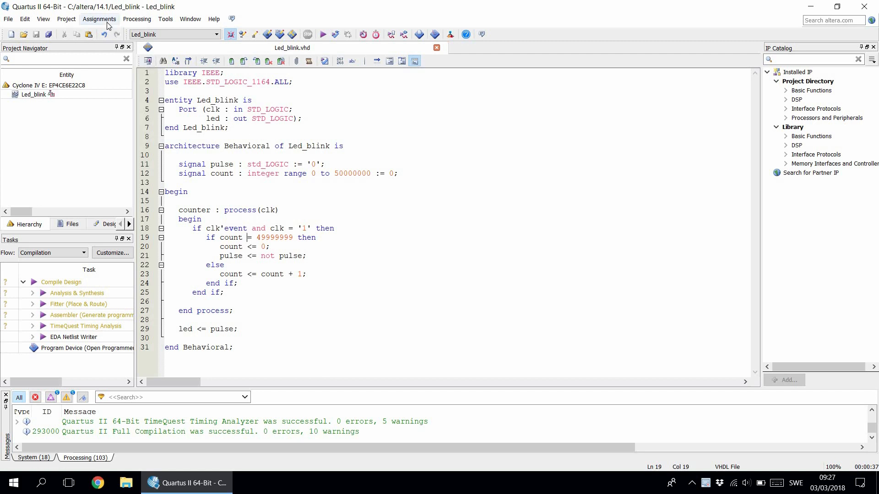
In Pin Planner, assign the clk input to location PIN_24.
{"action": "left_click", "coordinate": [99, 19]}
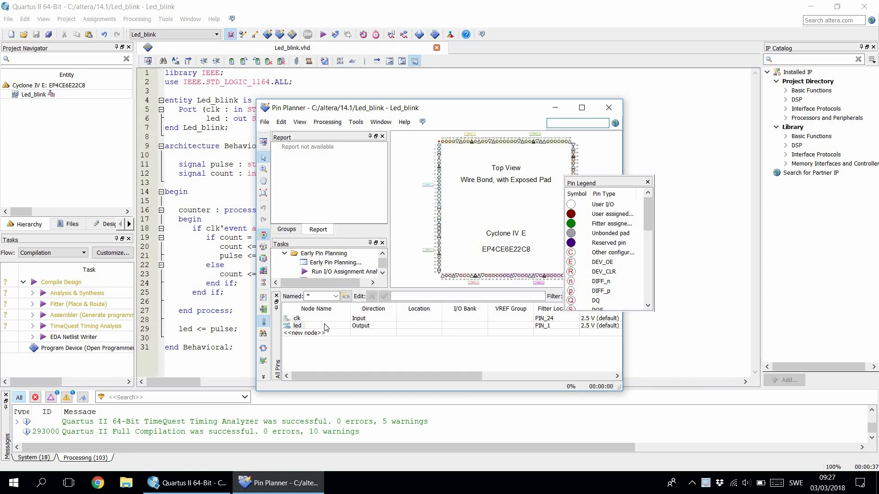
{"action": "mouse_move", "coordinate": [416, 322]}
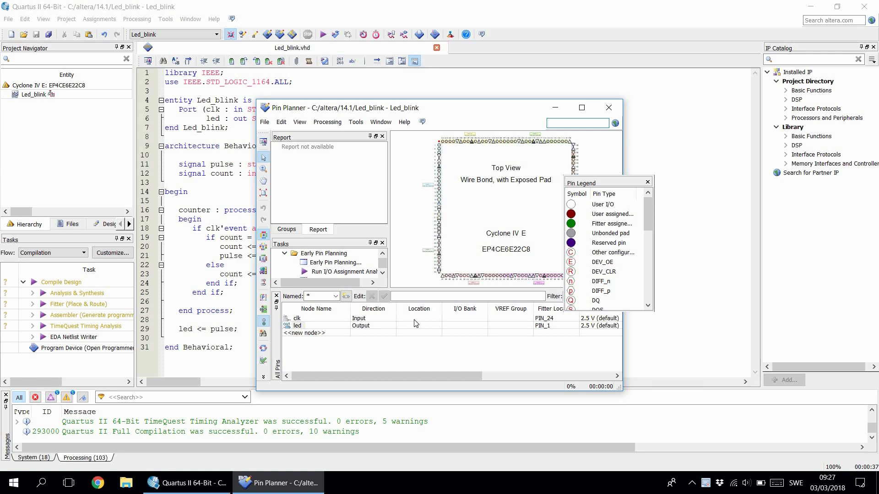
{"action": "left_click", "coordinate": [399, 318]}
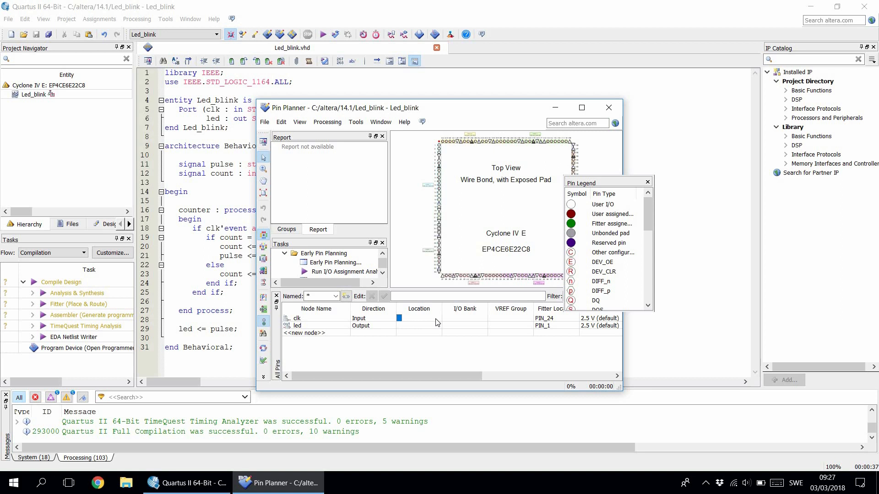
{"action": "mouse_move", "coordinate": [387, 322]}
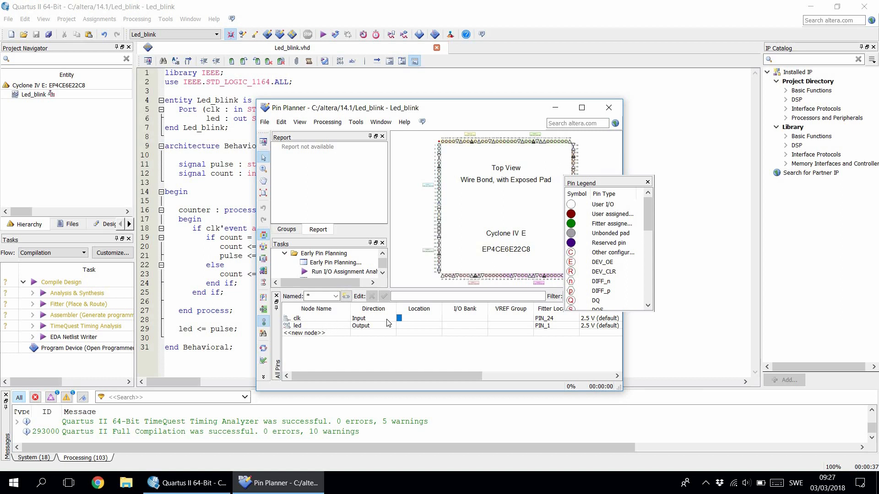
{"action": "left_click", "coordinate": [420, 319]}
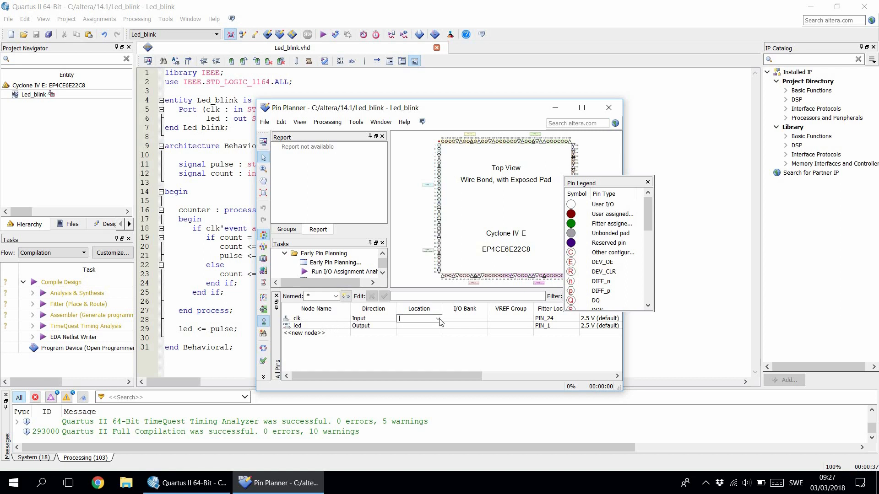
{"action": "left_click", "coordinate": [439, 318]}
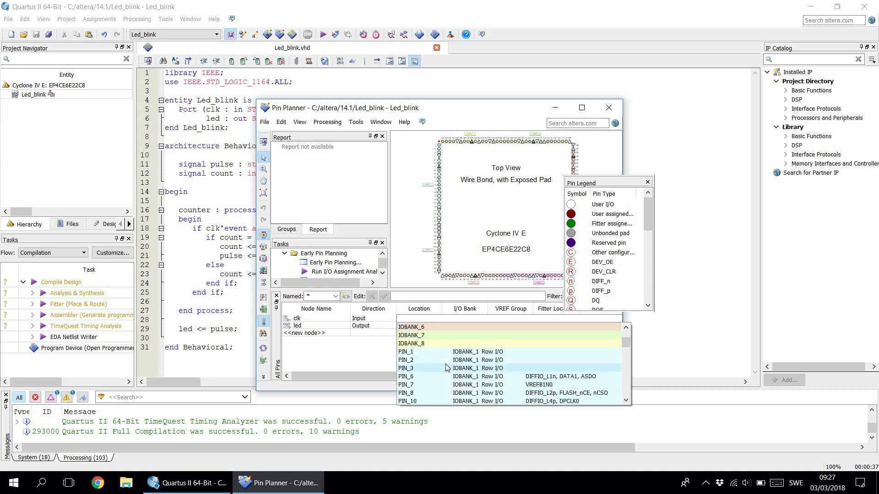
{"action": "scroll", "scroll_direction": "down", "scroll_amount": 3}
{"action": "type", "text": "PIN_24"}
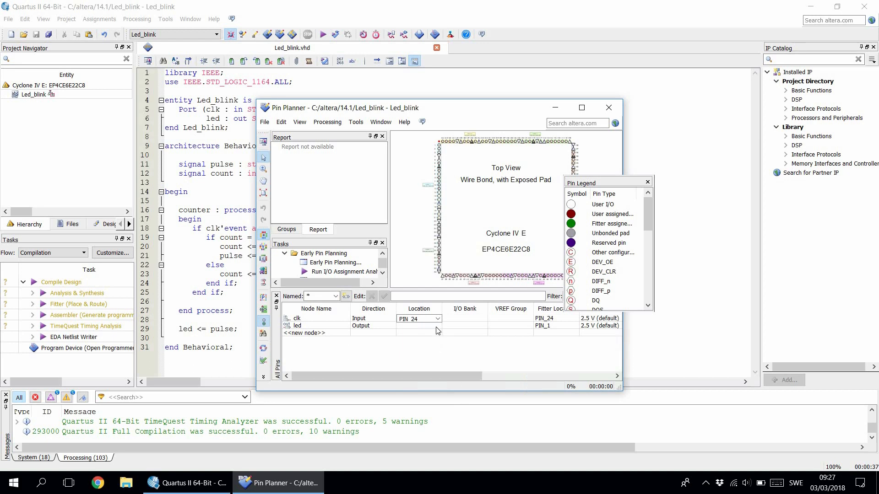
Assign the led output to PIN_1 and close the Pin Planner.
{"action": "left_click", "coordinate": [436, 326]}
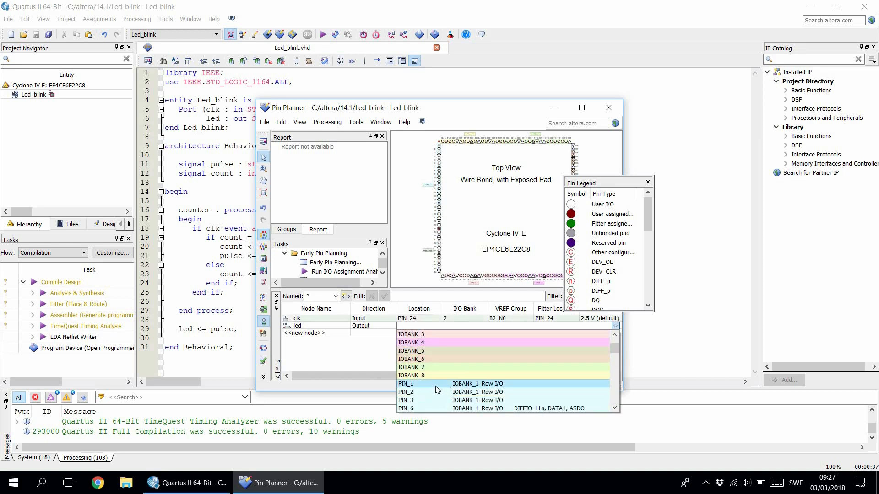
{"action": "left_click", "coordinate": [404, 384]}
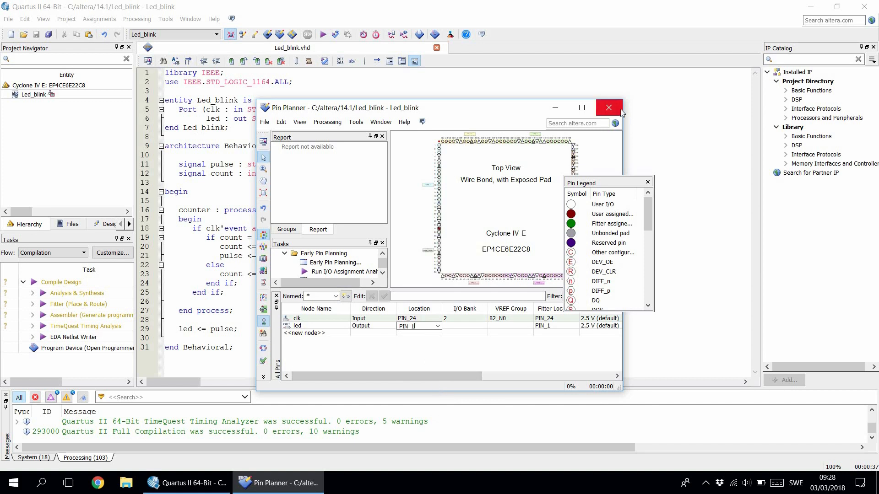
{"action": "left_click", "coordinate": [609, 107]}
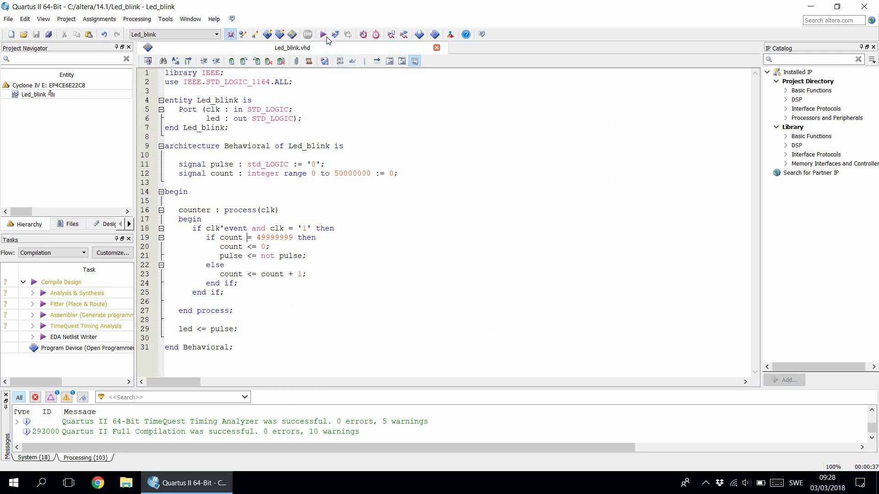
{"action": "mouse_move", "coordinate": [323, 35]}
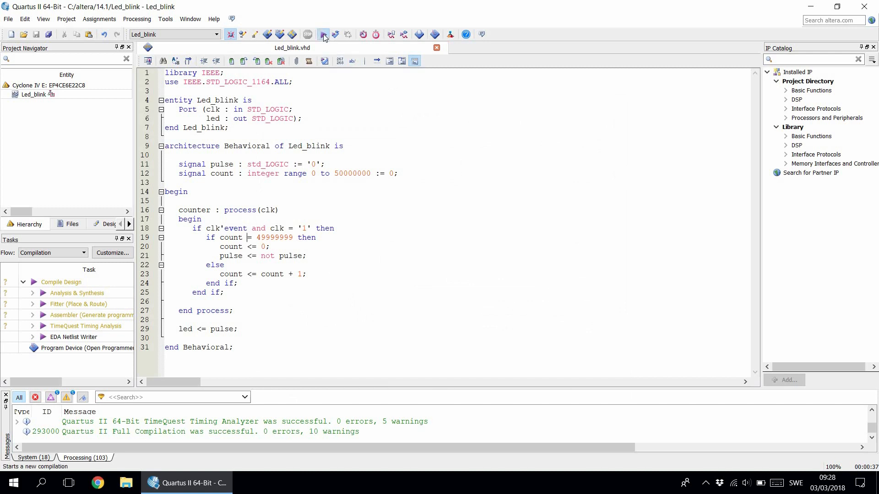
Run a full compilation of the Led_blink project with the new pin assignments.
{"action": "left_click", "coordinate": [323, 34]}
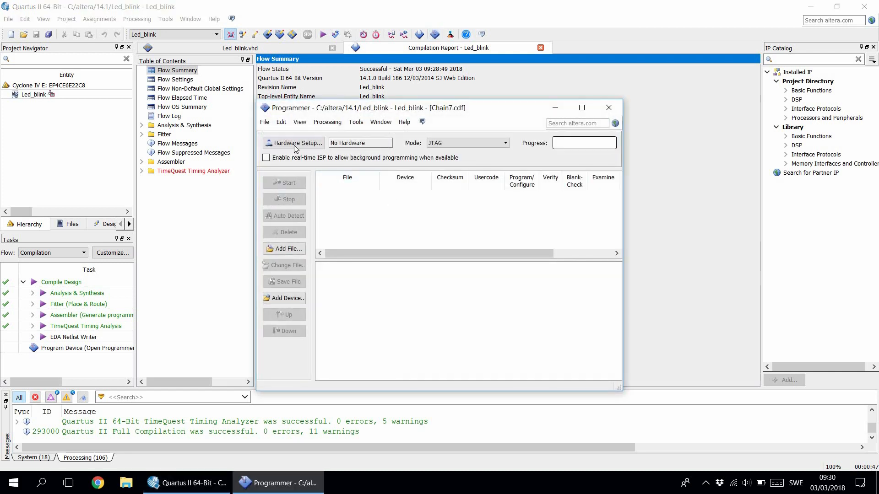
Set the programming hardware to USB-Blaster [USB-0] in Hardware Setup.
{"action": "left_click", "coordinate": [297, 142]}
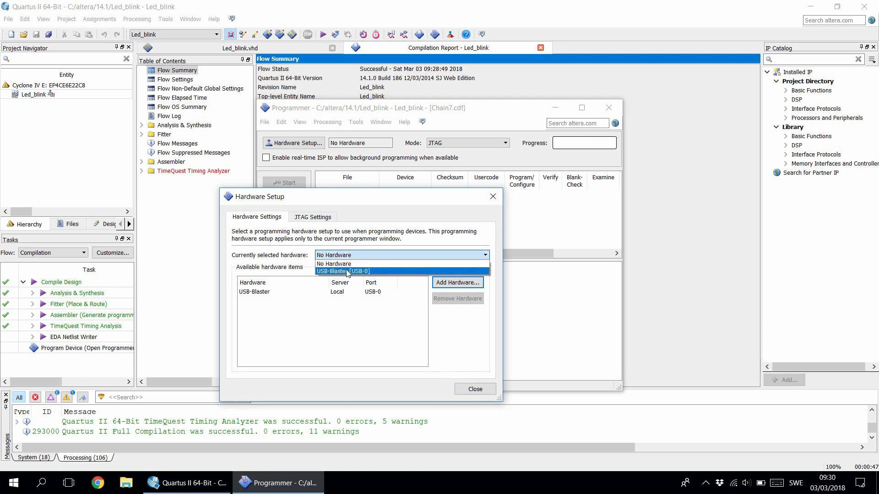
{"action": "left_click", "coordinate": [334, 264]}
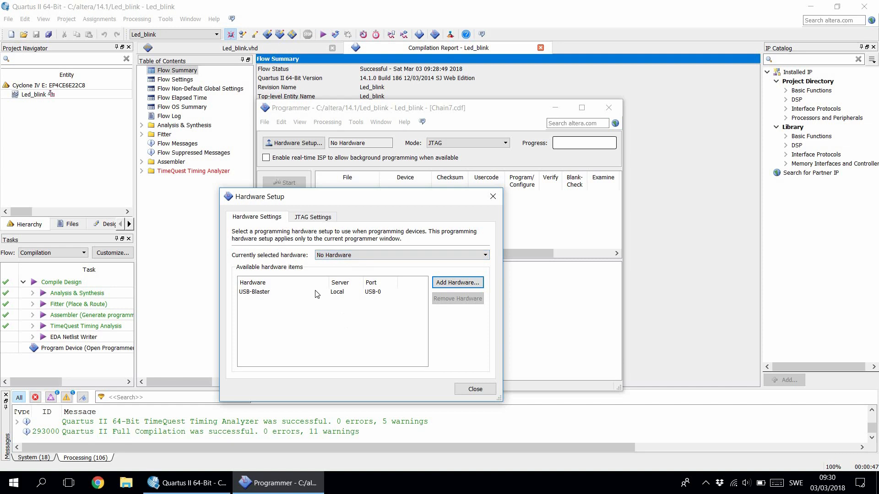
{"action": "left_click", "coordinate": [255, 292]}
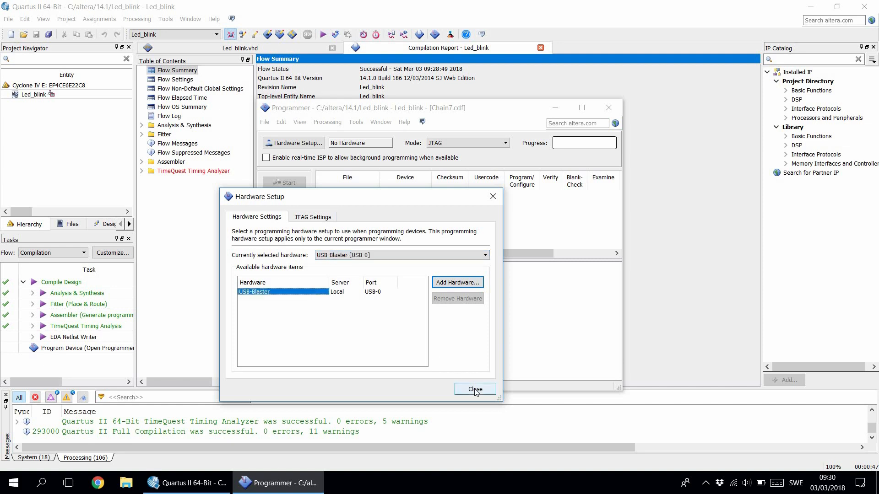
{"action": "left_click", "coordinate": [475, 389]}
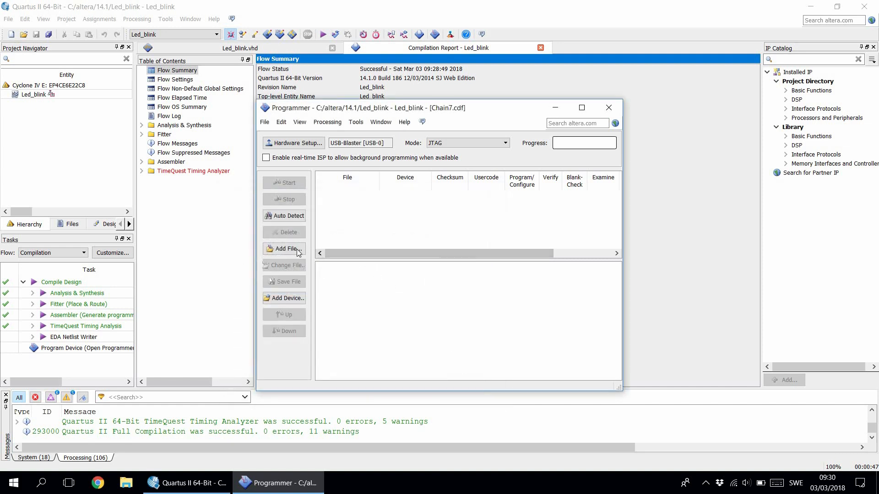
Add output_files/Led_blink.sof as the programming file for the EP4CE6E22.
{"action": "left_click", "coordinate": [284, 249]}
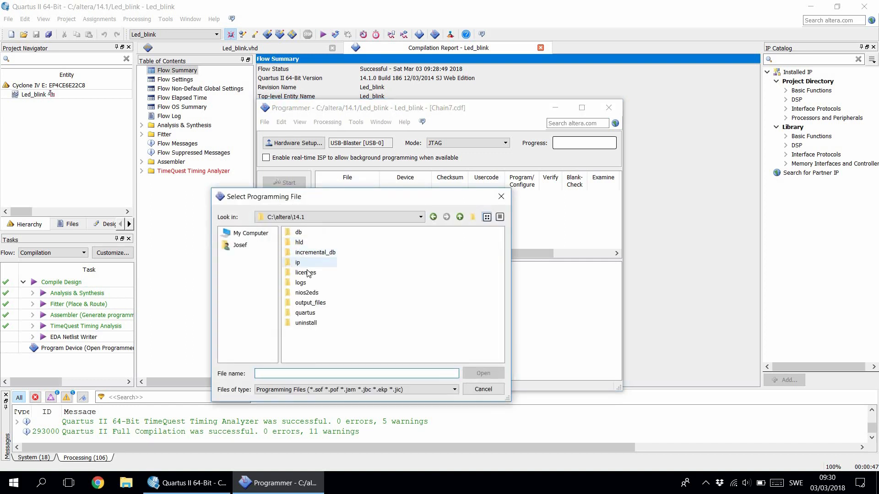
{"action": "double_click", "coordinate": [310, 302]}
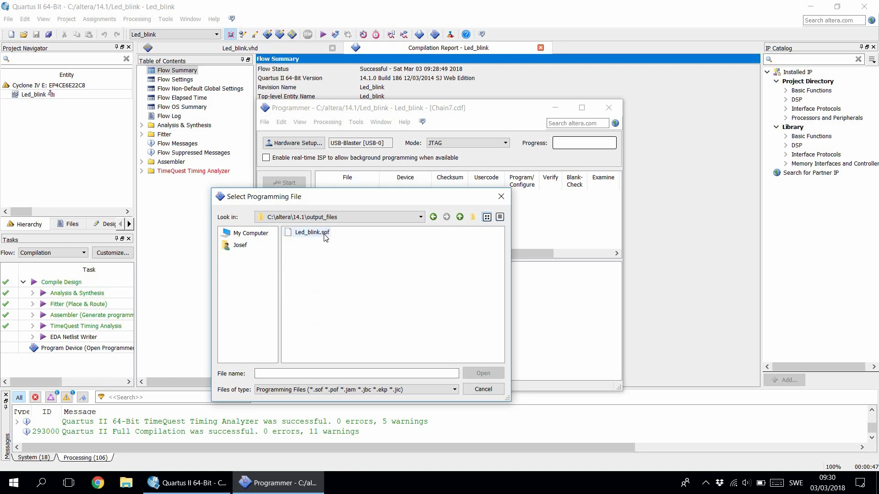
{"action": "left_click", "coordinate": [311, 233]}
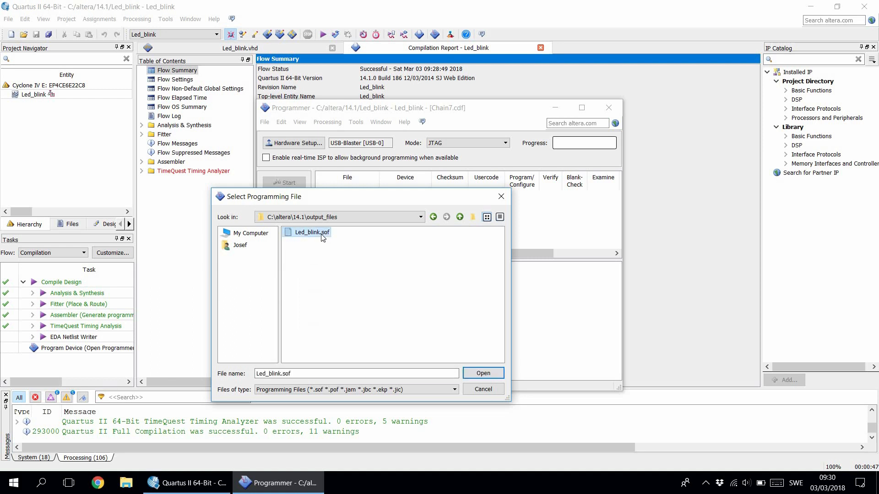
{"action": "left_click", "coordinate": [484, 373]}
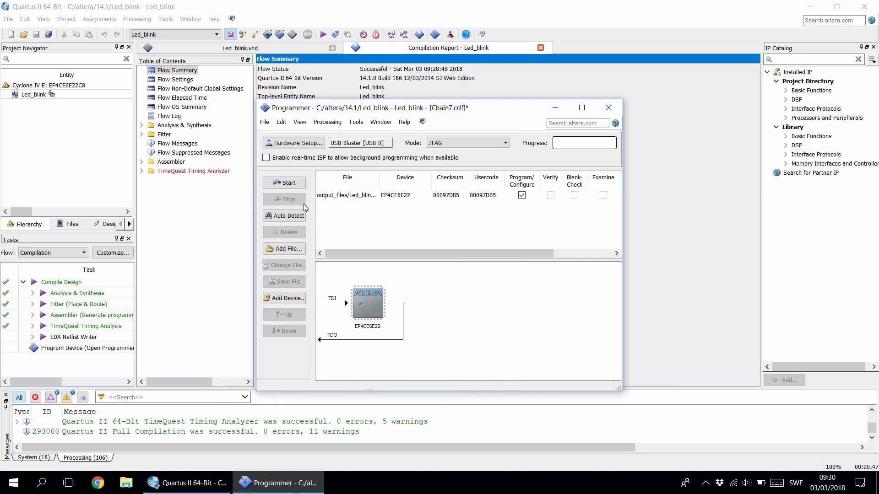
Program Led_blink.sof onto the EP4CE6E22 until progress shows 100% (Successful).
{"action": "left_click", "coordinate": [284, 182]}
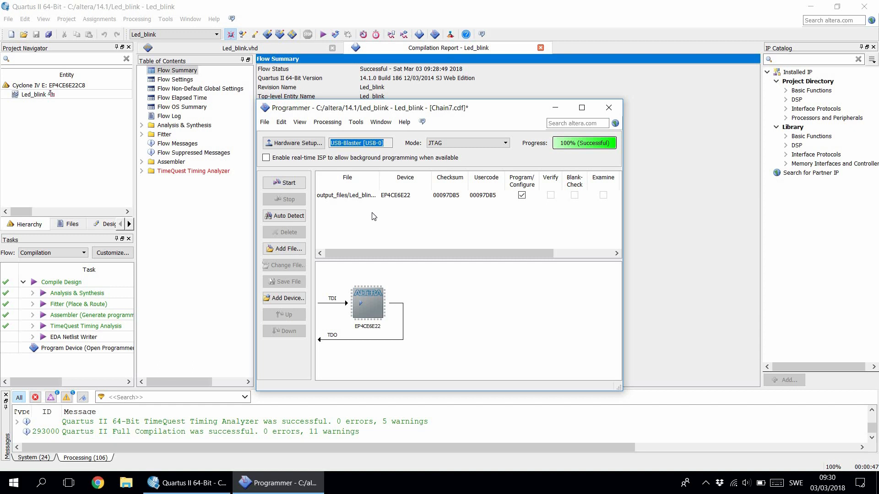
{"action": "mouse_move", "coordinate": [567, 146]}
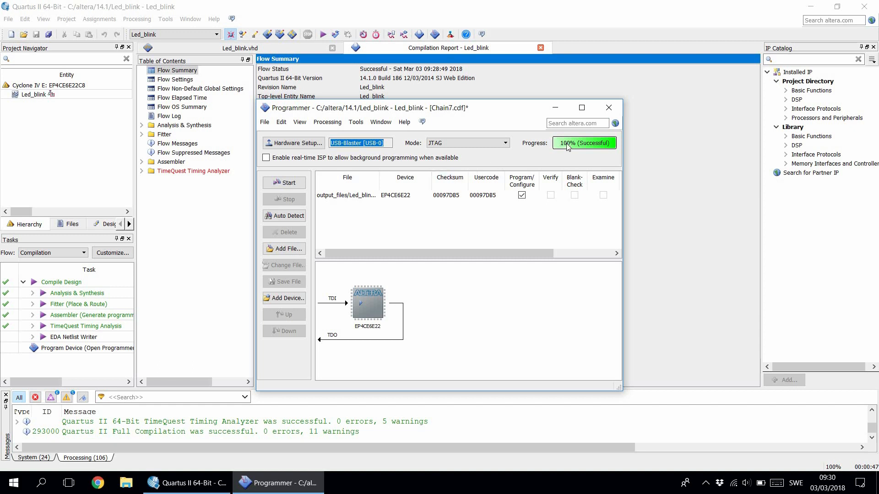
{"action": "mouse_move", "coordinate": [569, 157]}
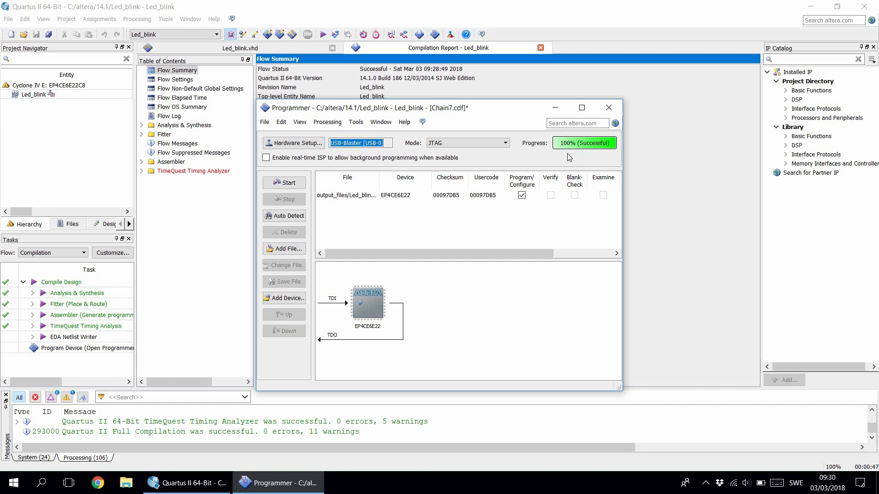